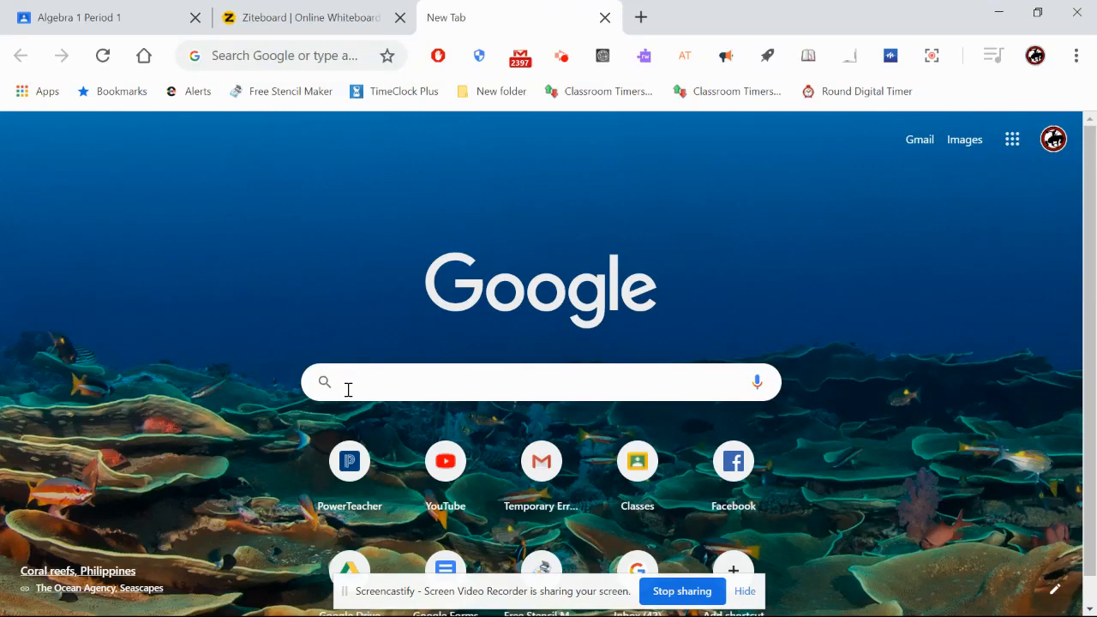
- Search Google for "zoom" from the new tab page
text(zoom)
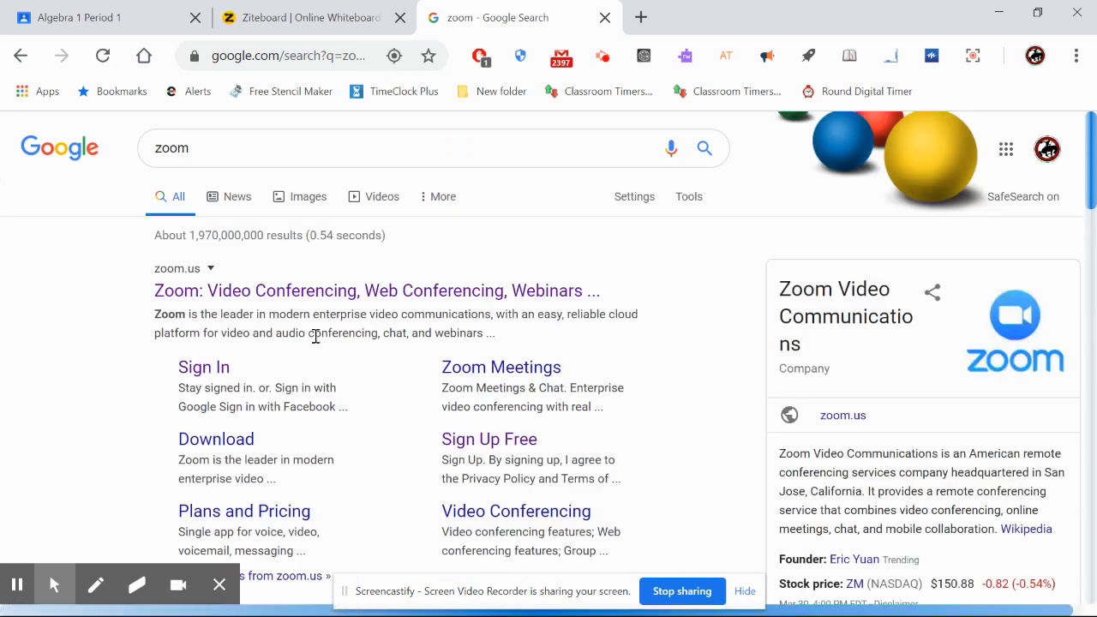
mouse_move(288, 292)
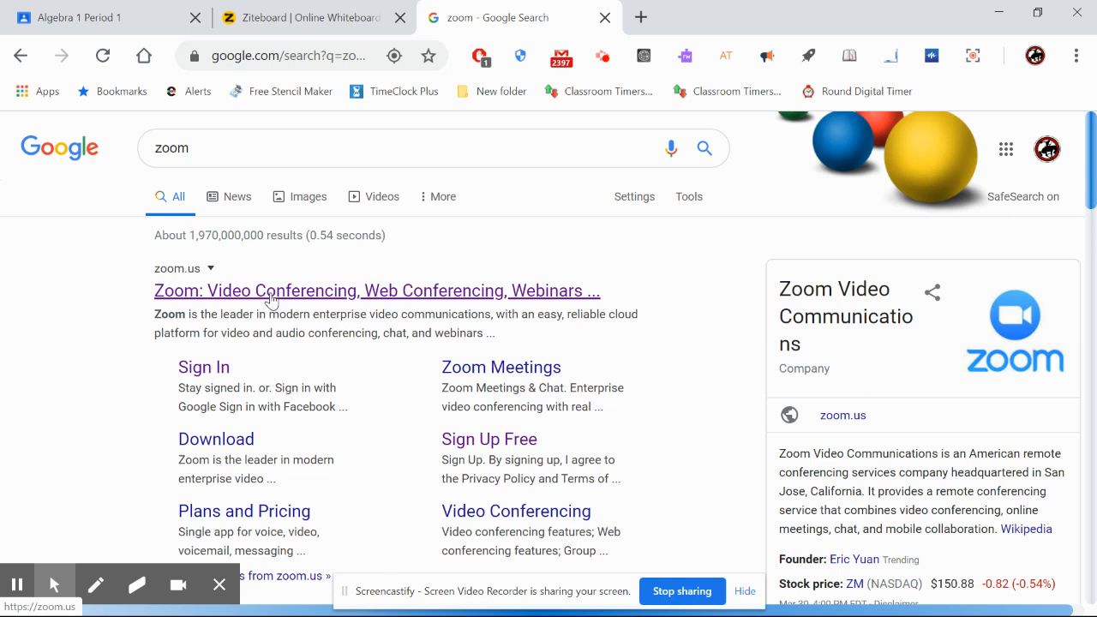
- Open the official zoom.us homepage from the top search result
click(377, 291)
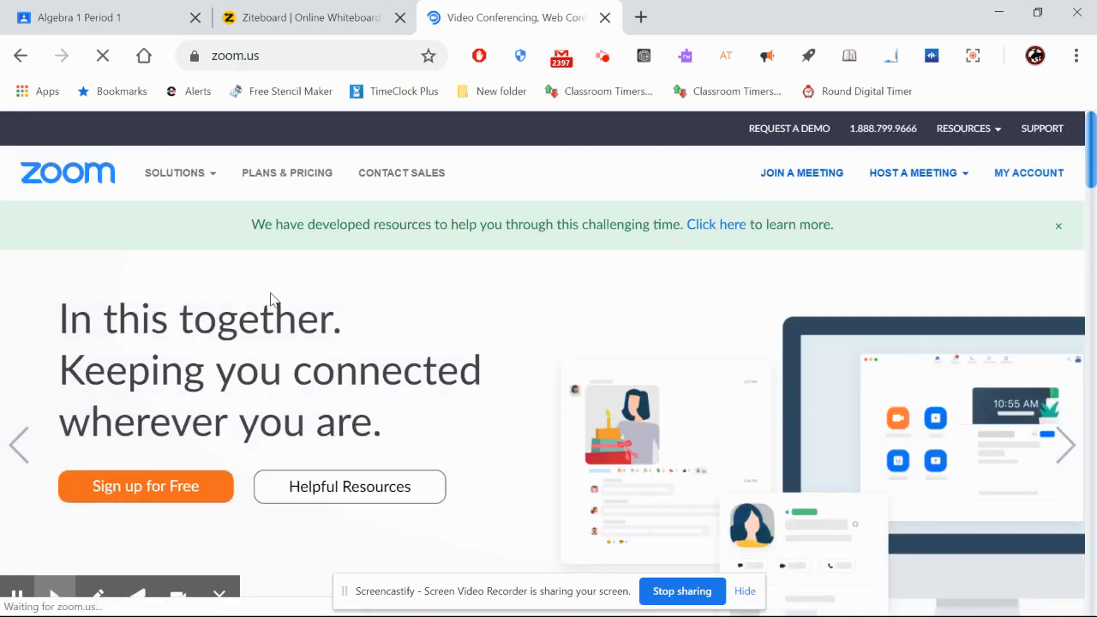
click(103, 55)
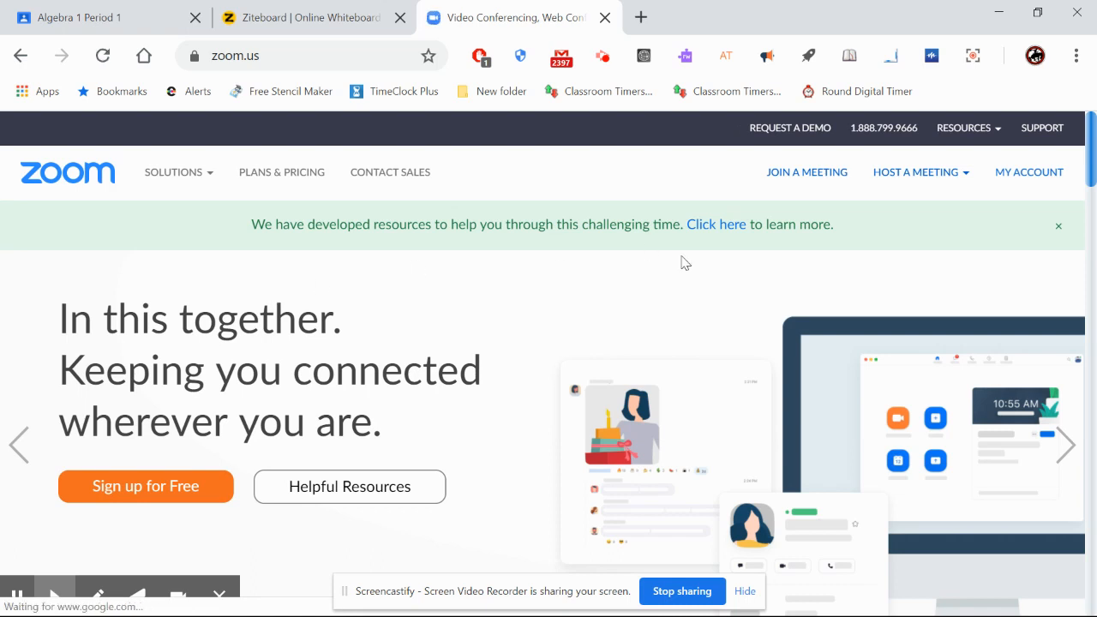
click(915, 172)
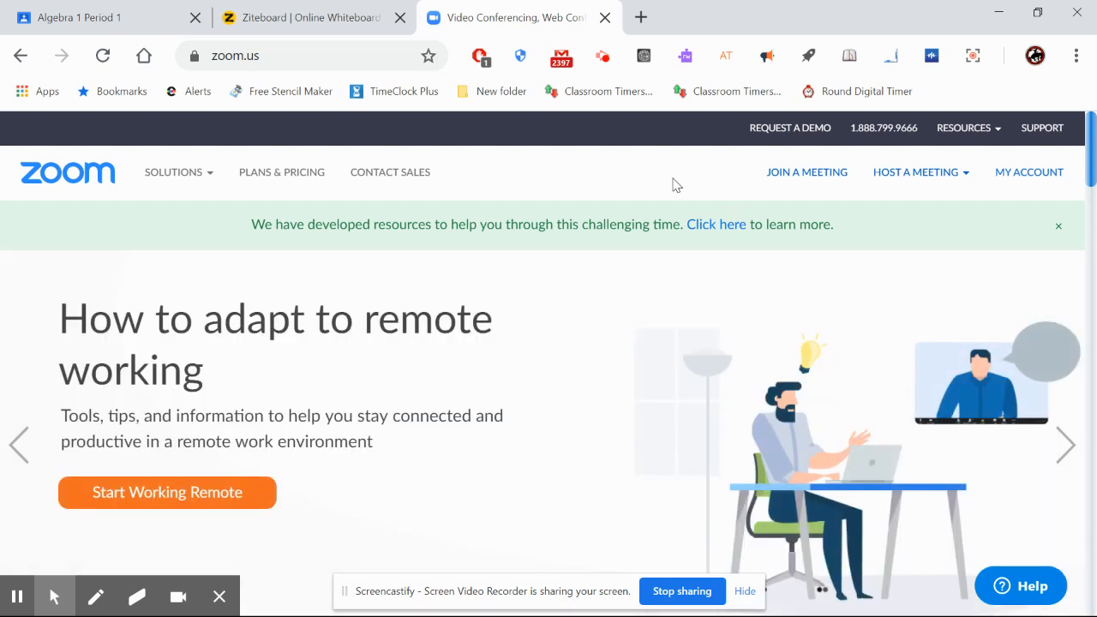
click(915, 171)
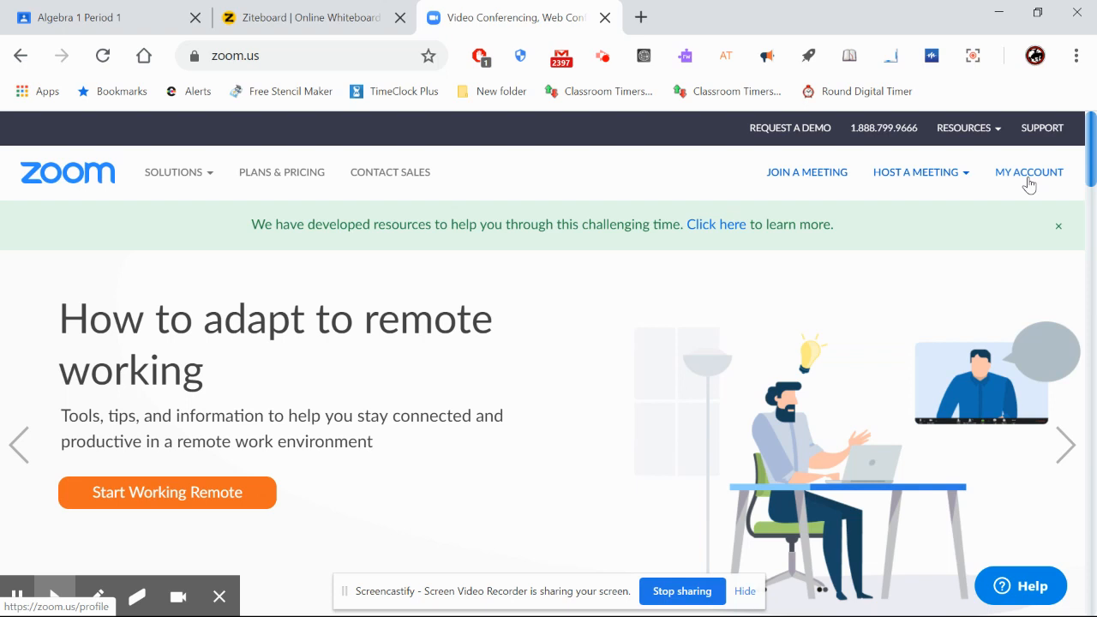
mouse_move(1015, 180)
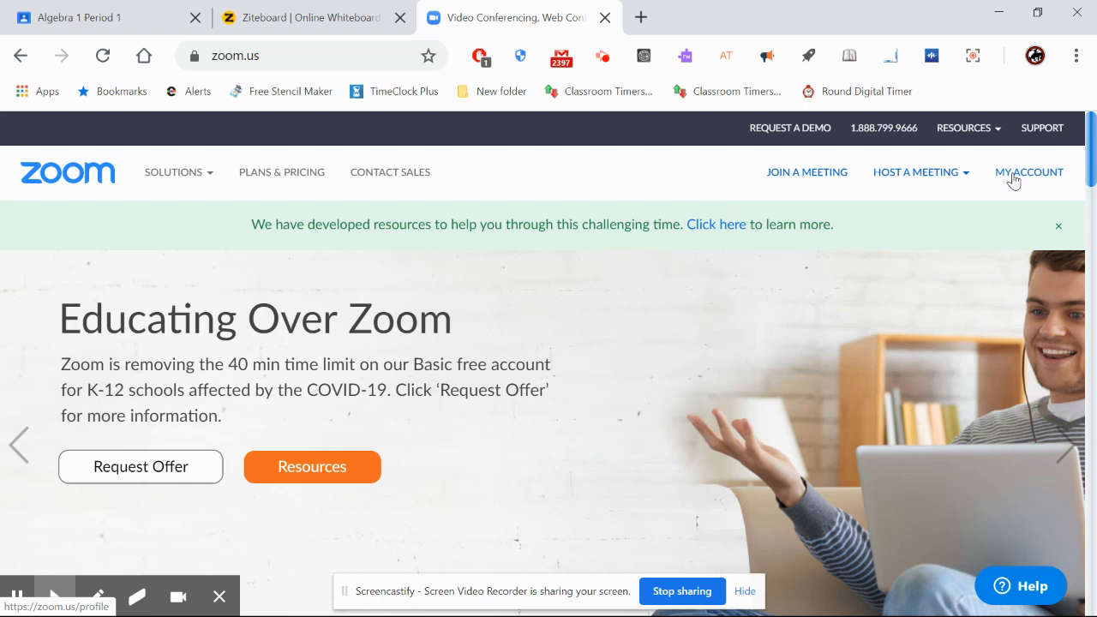
mouse_move(1035, 173)
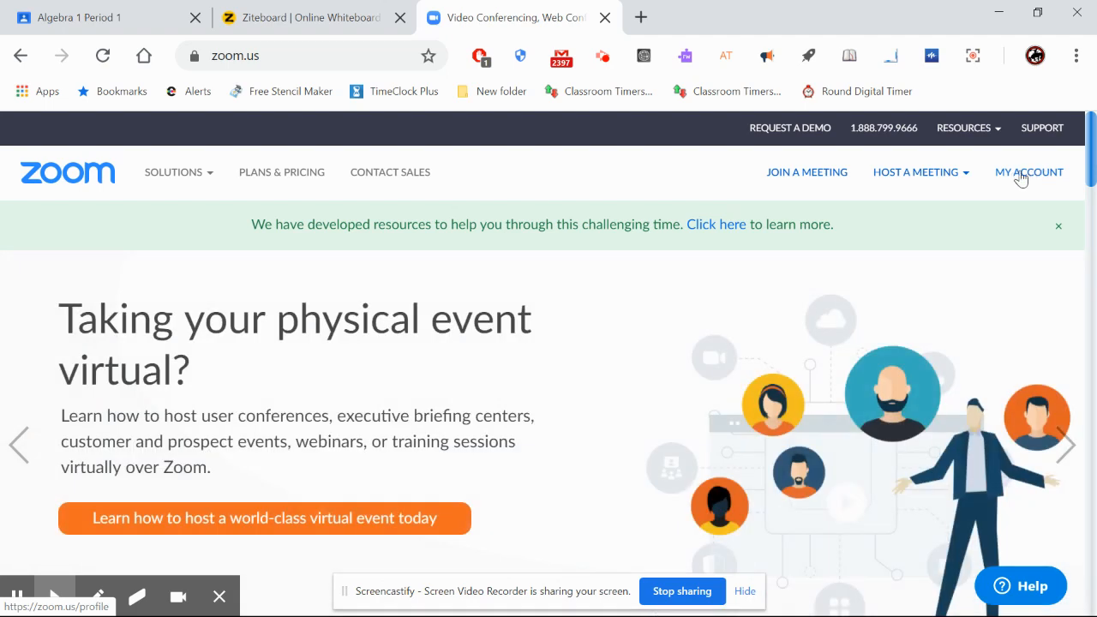
- Open My Account and review the Profile page's meeting ID, language and date/time settings
click(1029, 171)
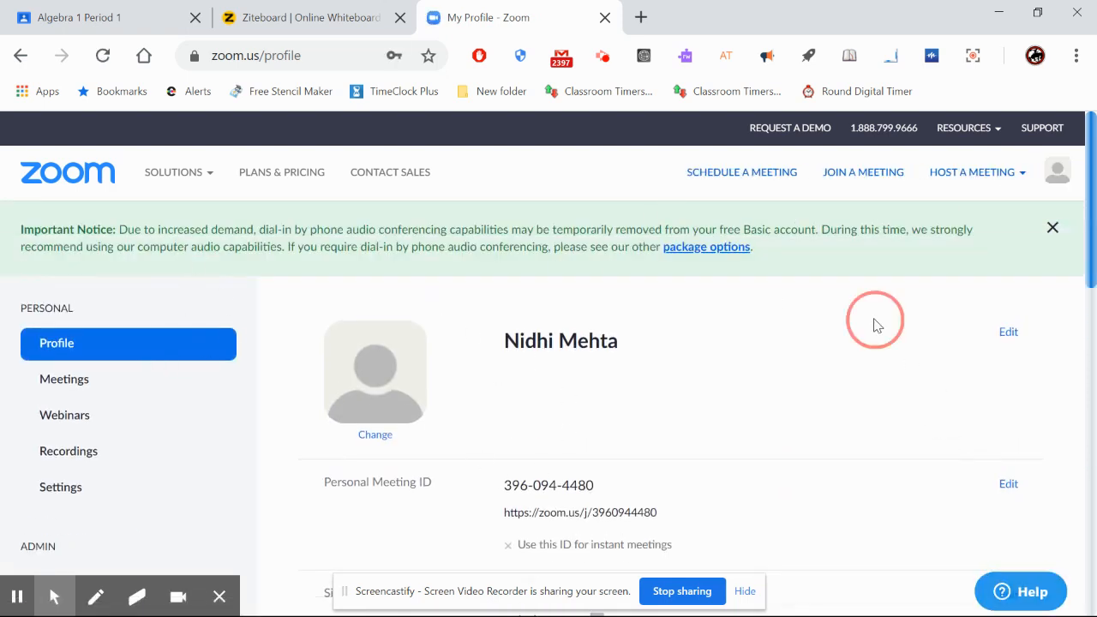
scroll(down, 3)
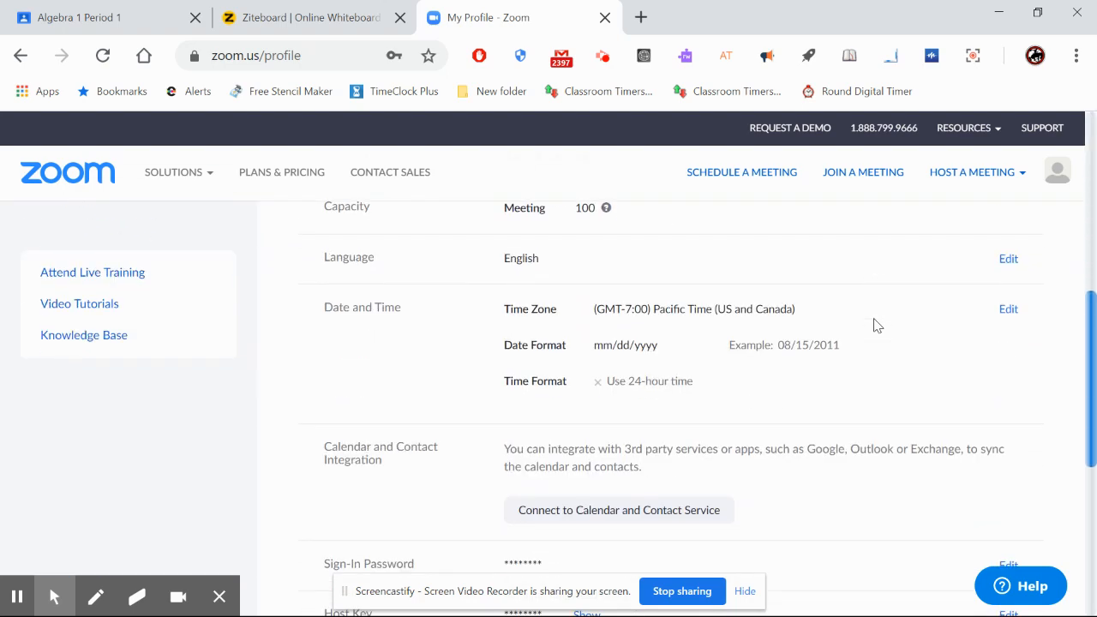
scroll(down, 3)
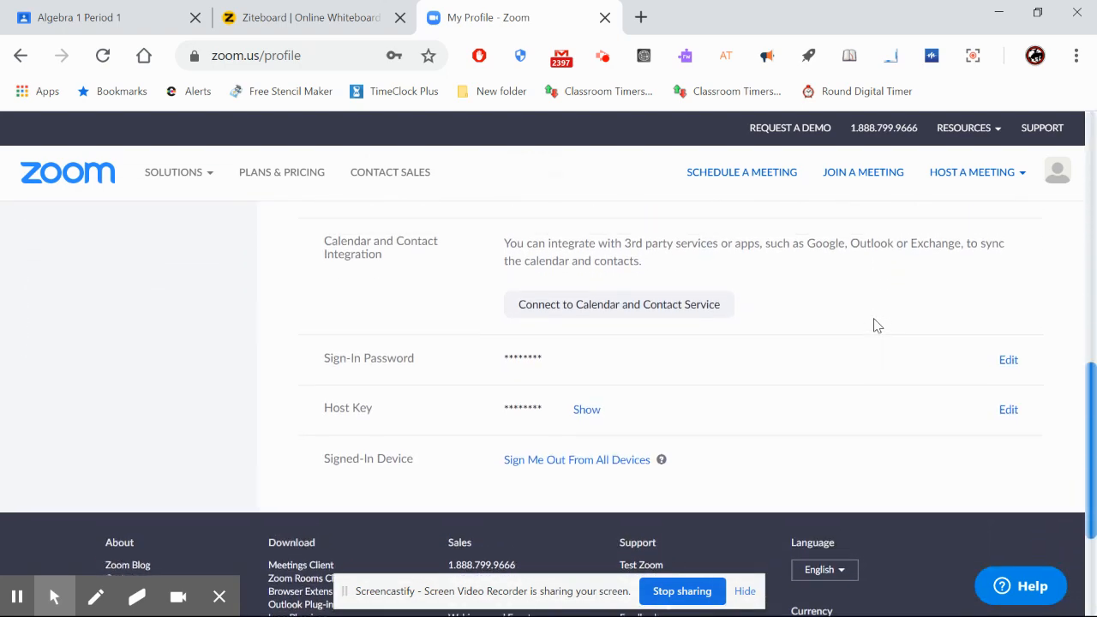
scroll(up, 3)
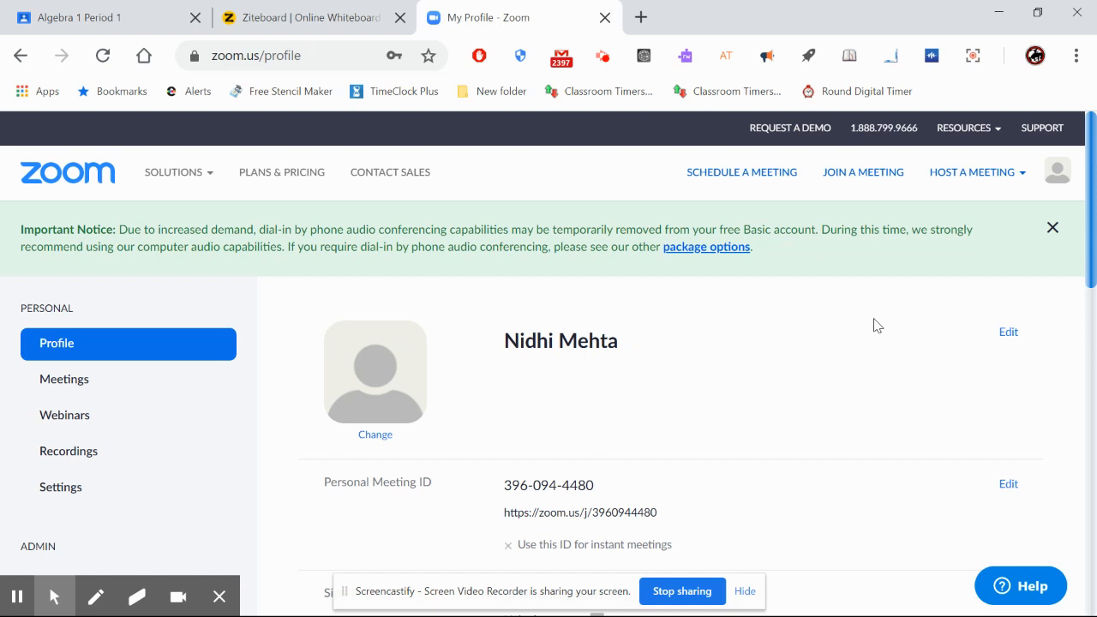
mouse_move(60, 487)
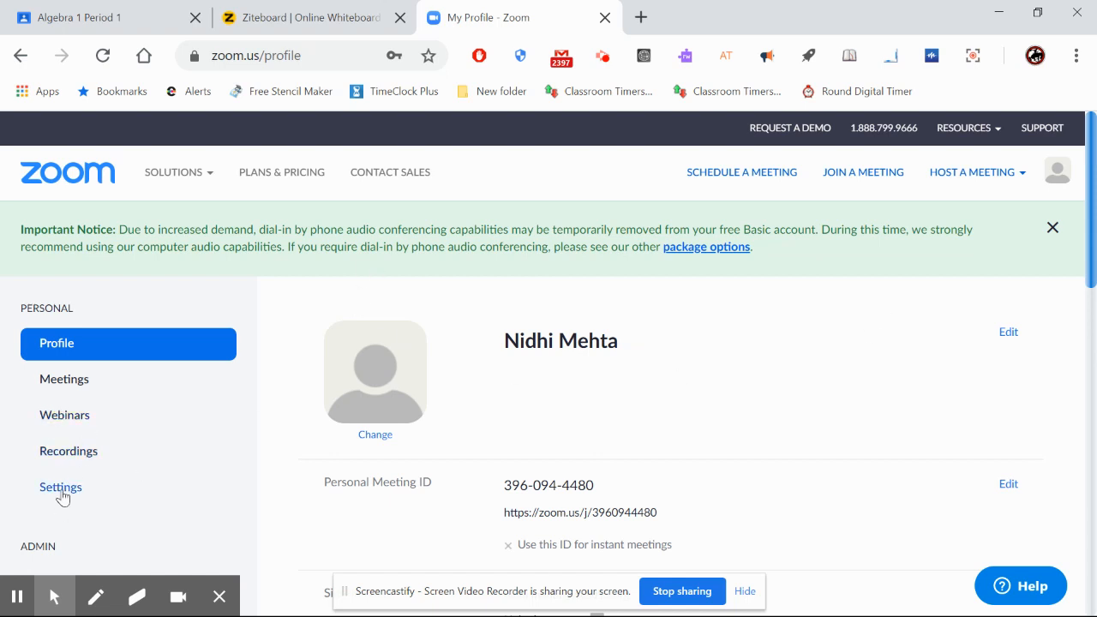
- Open the account's meeting Settings and review the Meeting tab down to In Meeting (Basic)
click(60, 487)
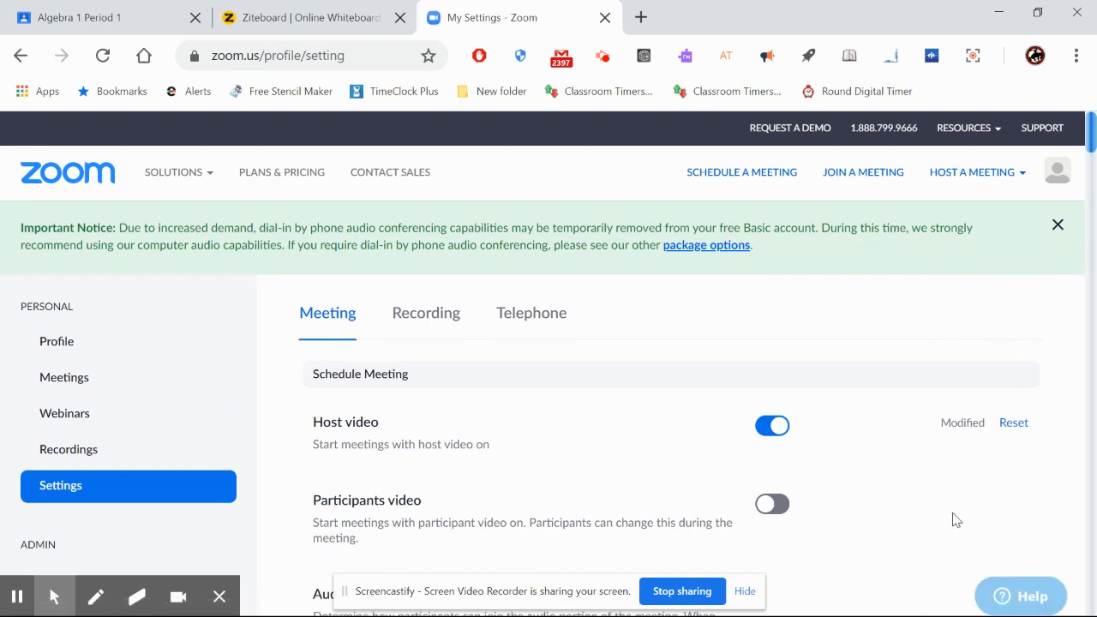
scroll(down, 3)
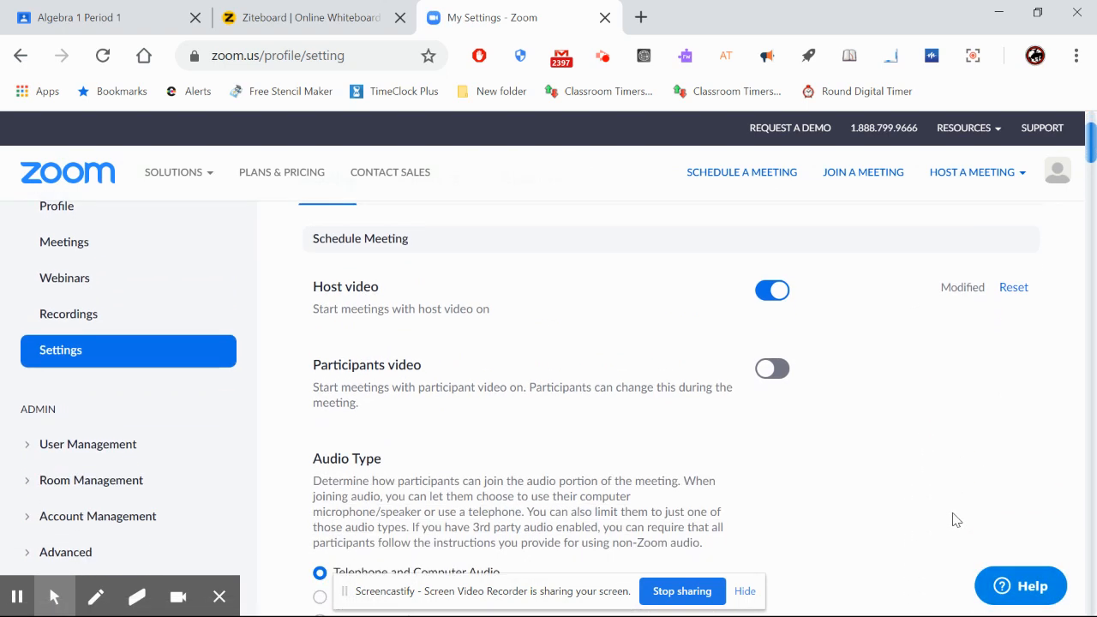
scroll(down, 3)
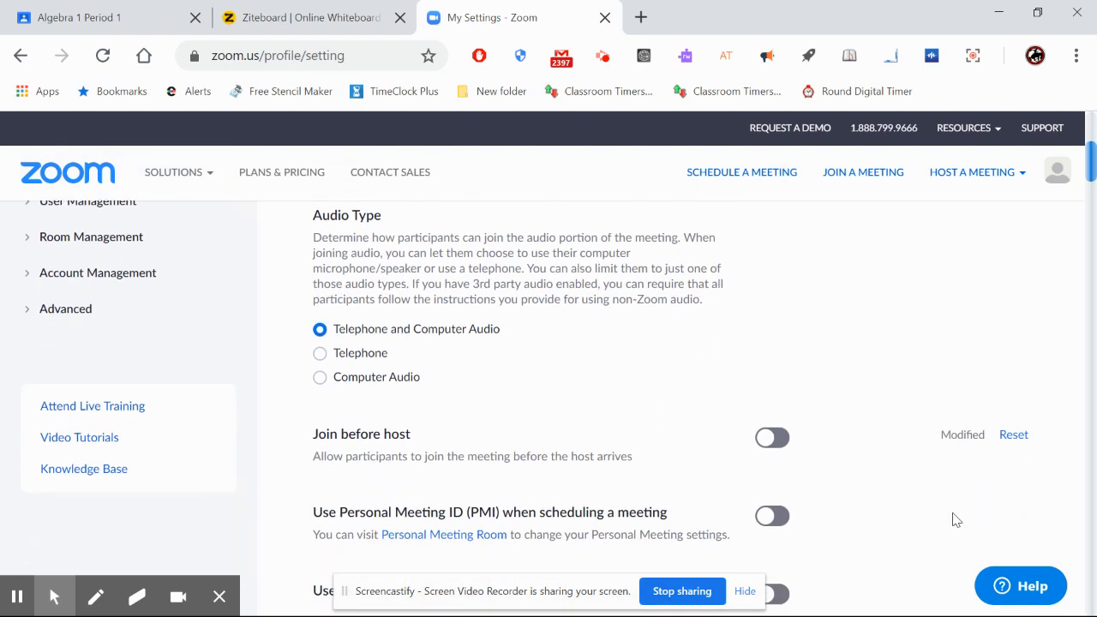
scroll(down, 3)
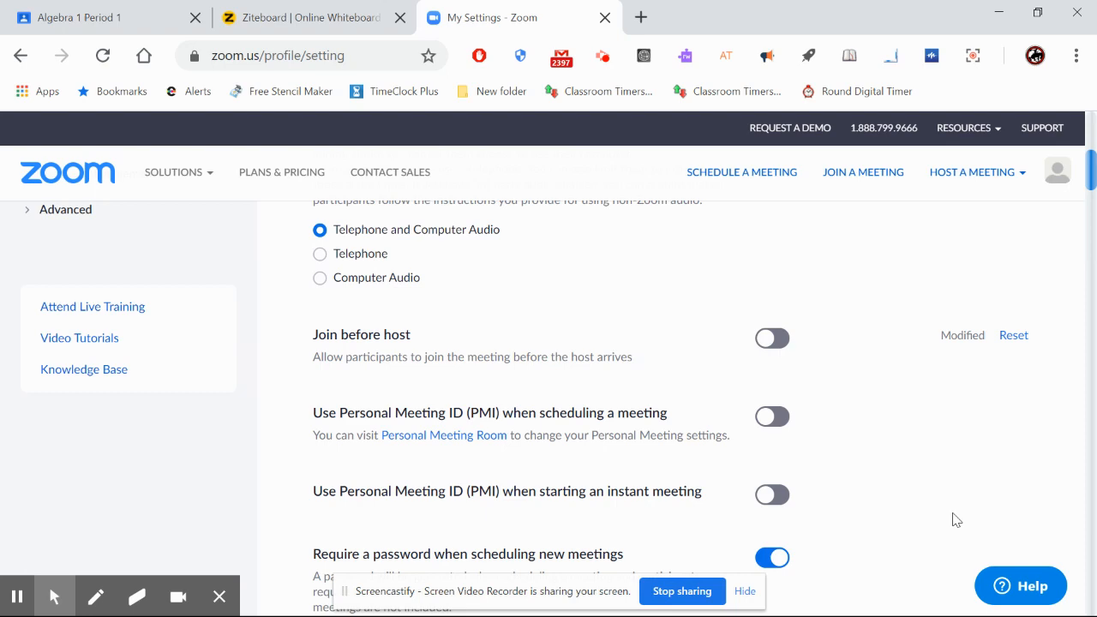
scroll(down, 3)
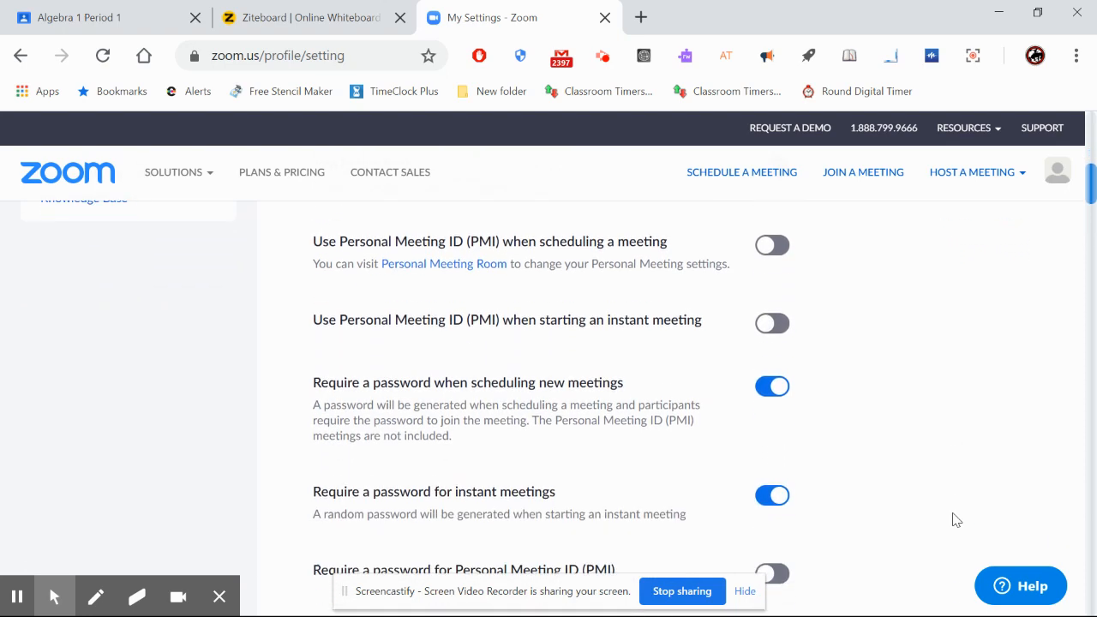
scroll(down, 3)
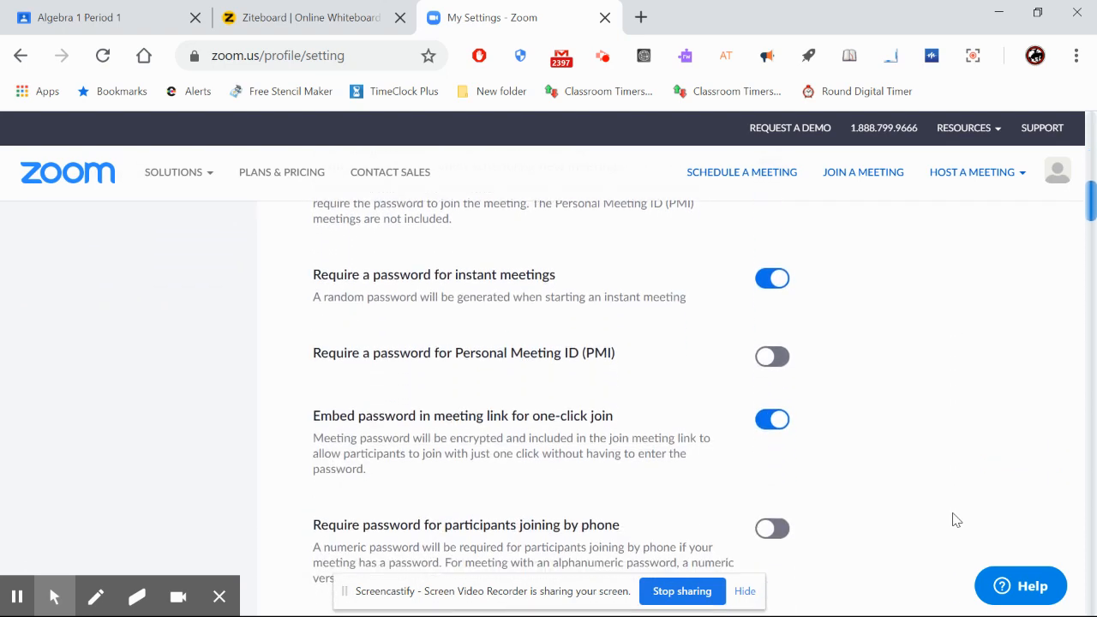
scroll(down, 3)
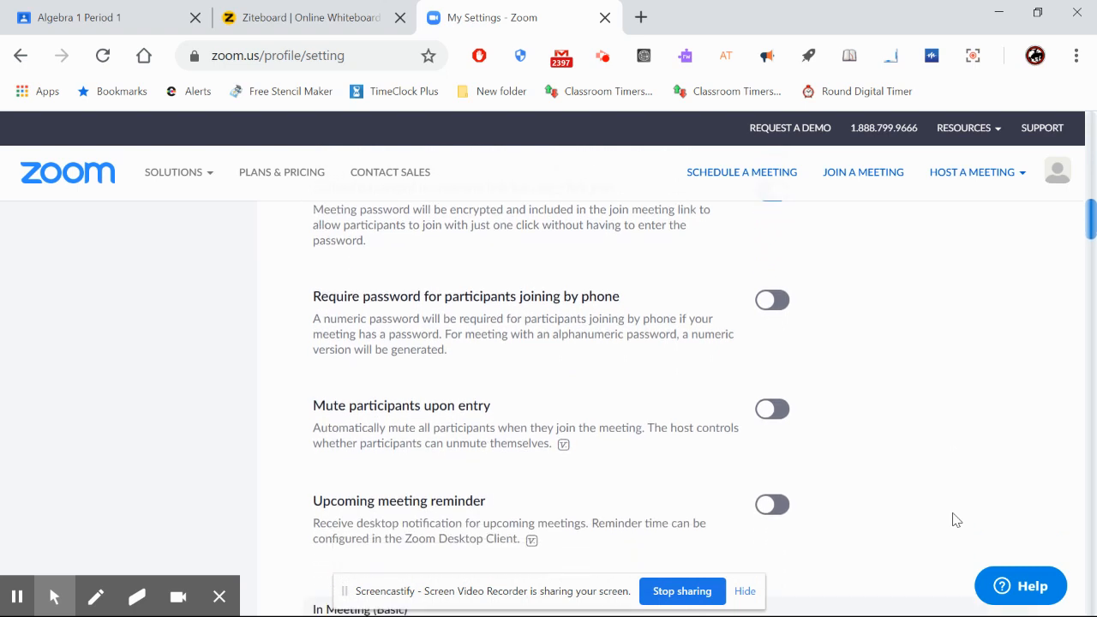
scroll(down, 3)
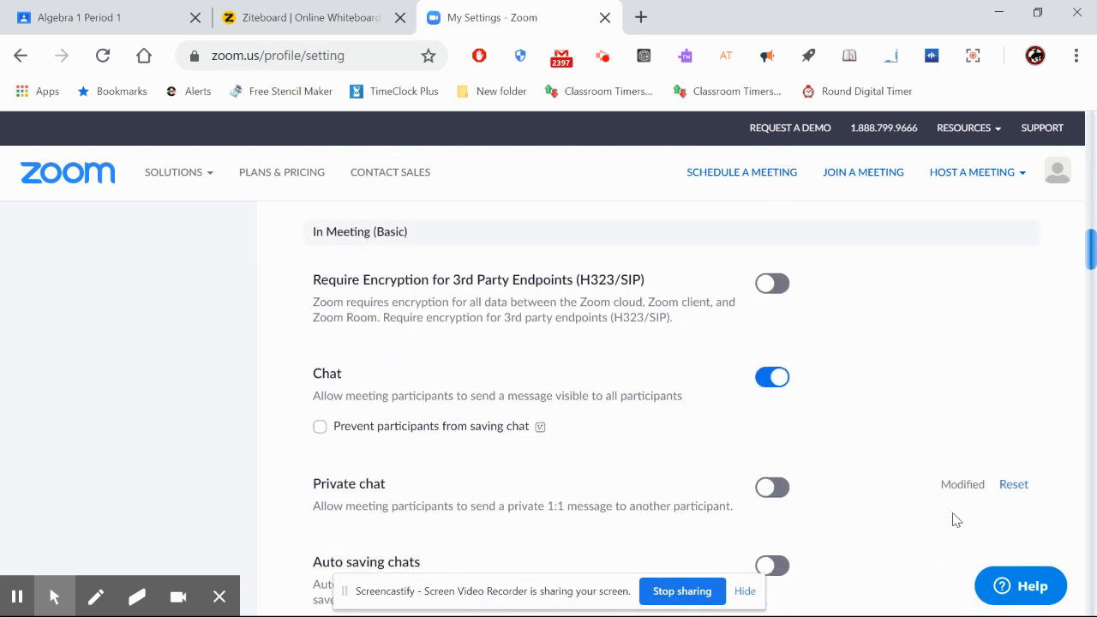
scroll(down, 3)
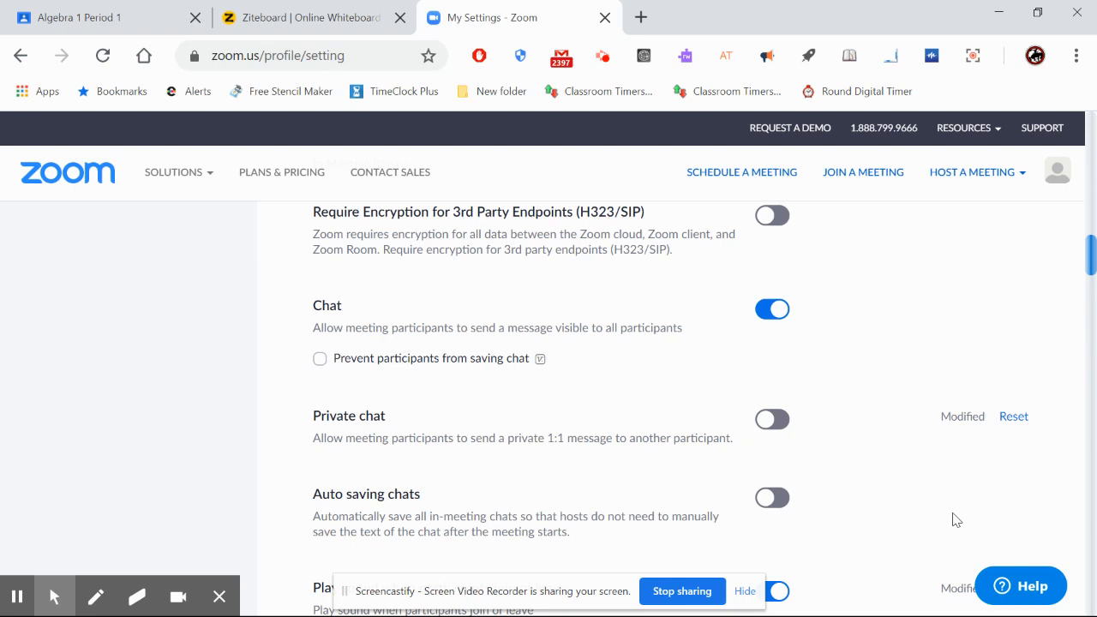
scroll(down, 3)
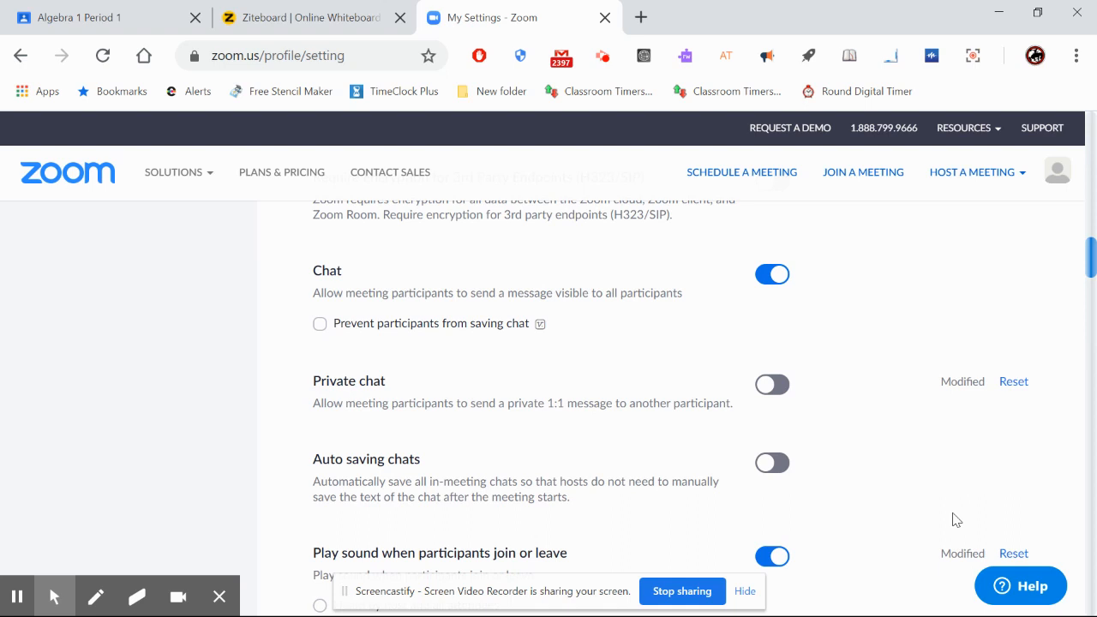
scroll(down, 3)
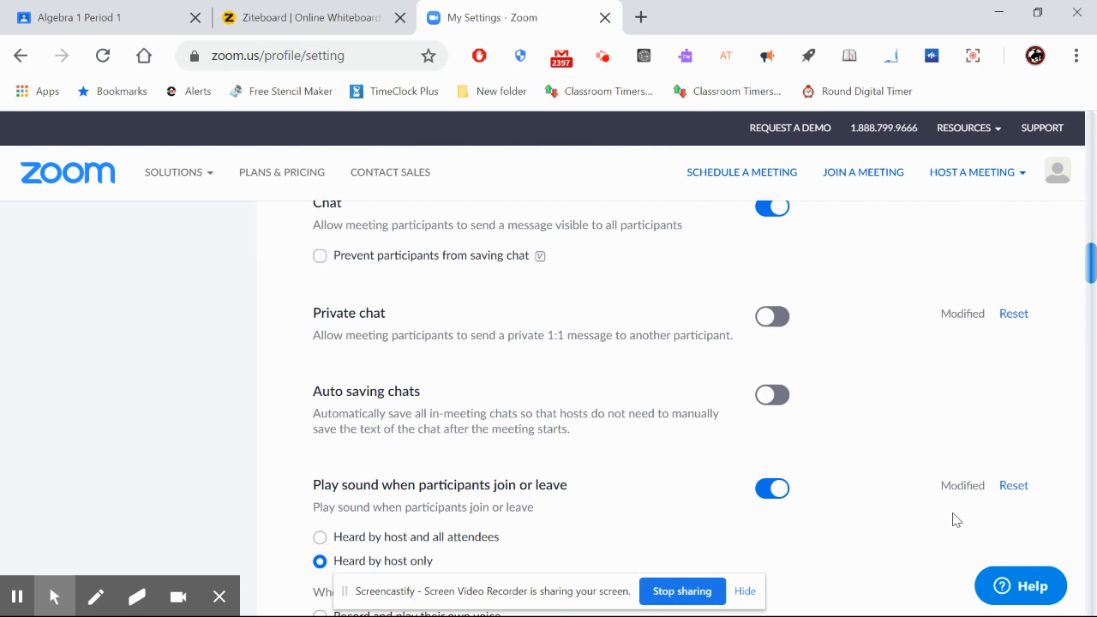
scroll(down, 3)
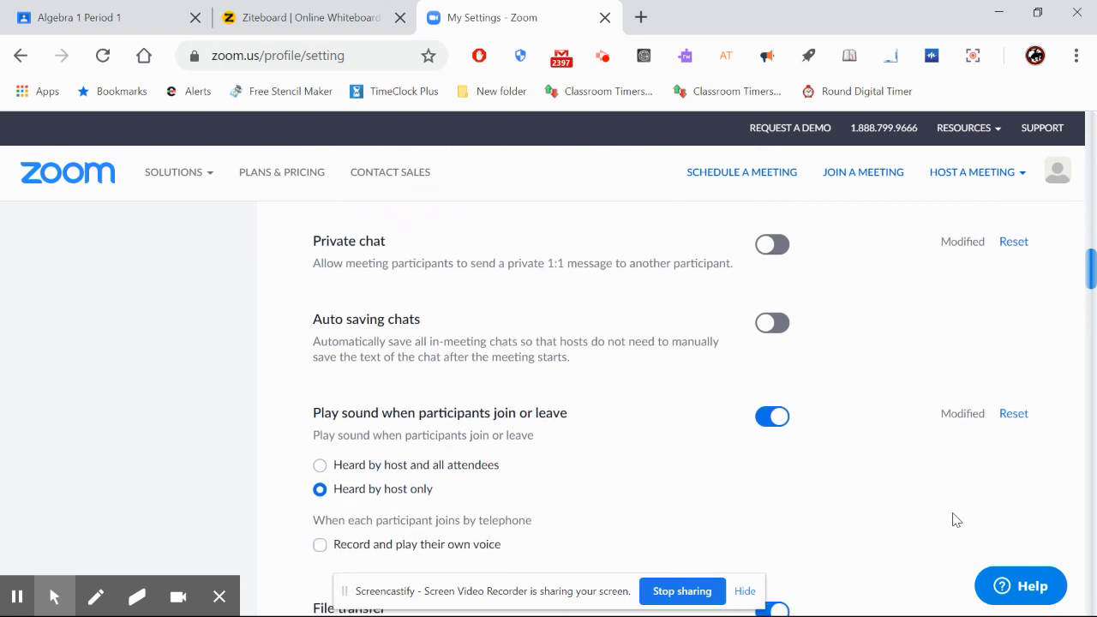
scroll(down, 3)
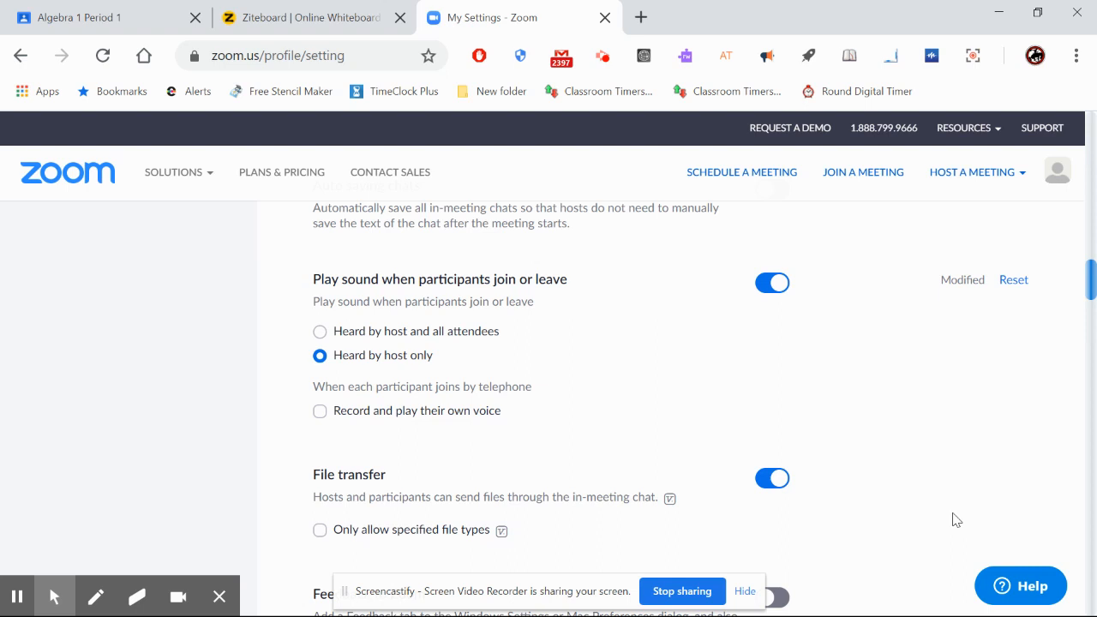
mouse_move(956, 519)
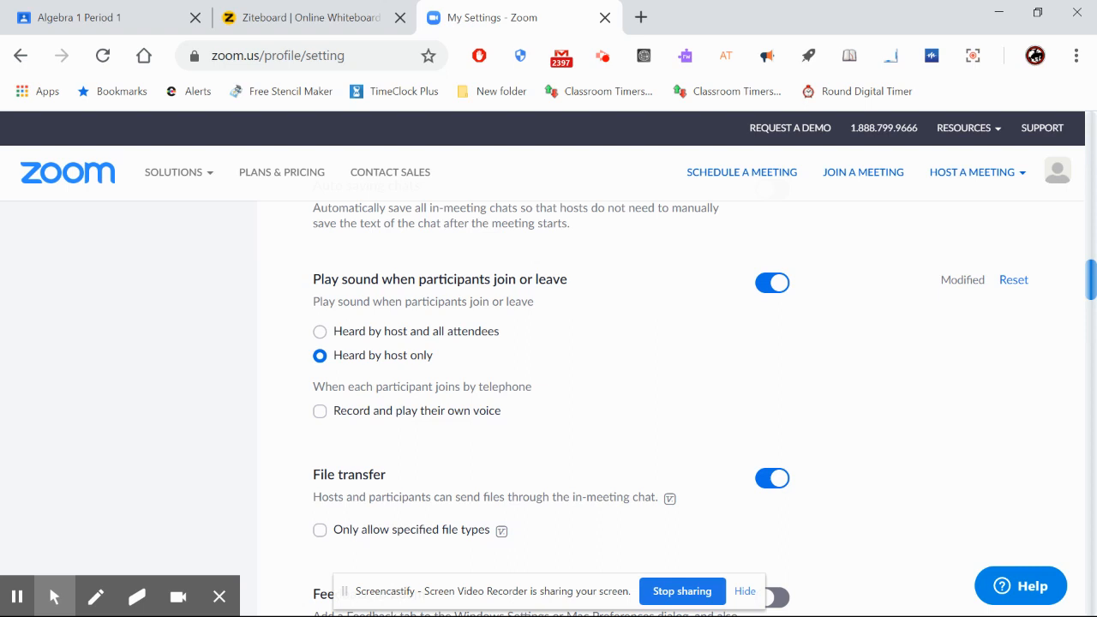
scroll(down, 3)
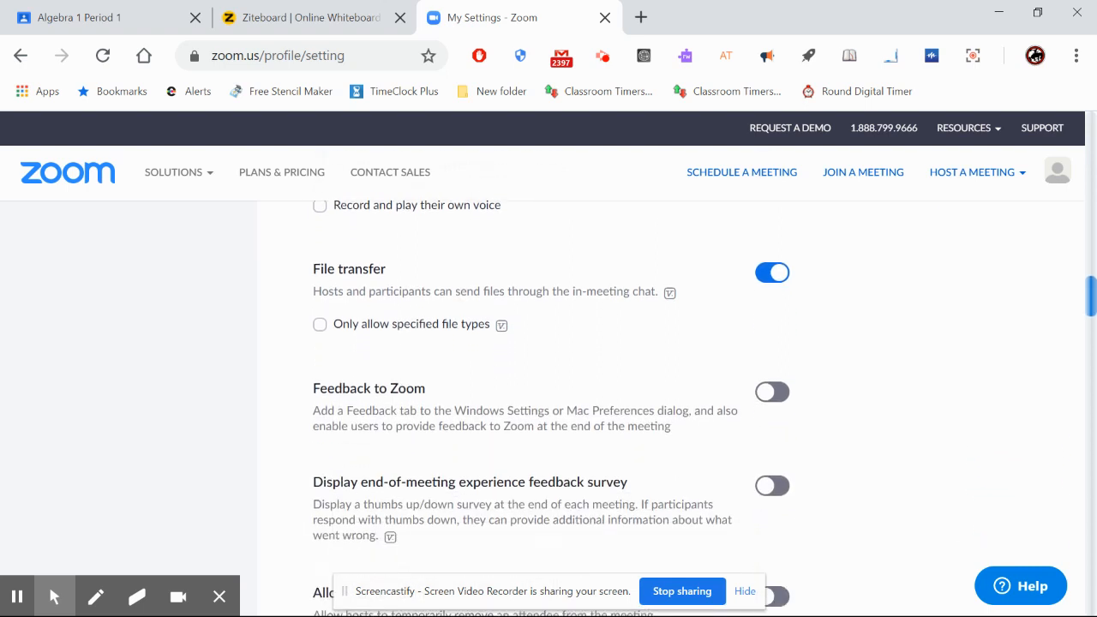
scroll(down, 3)
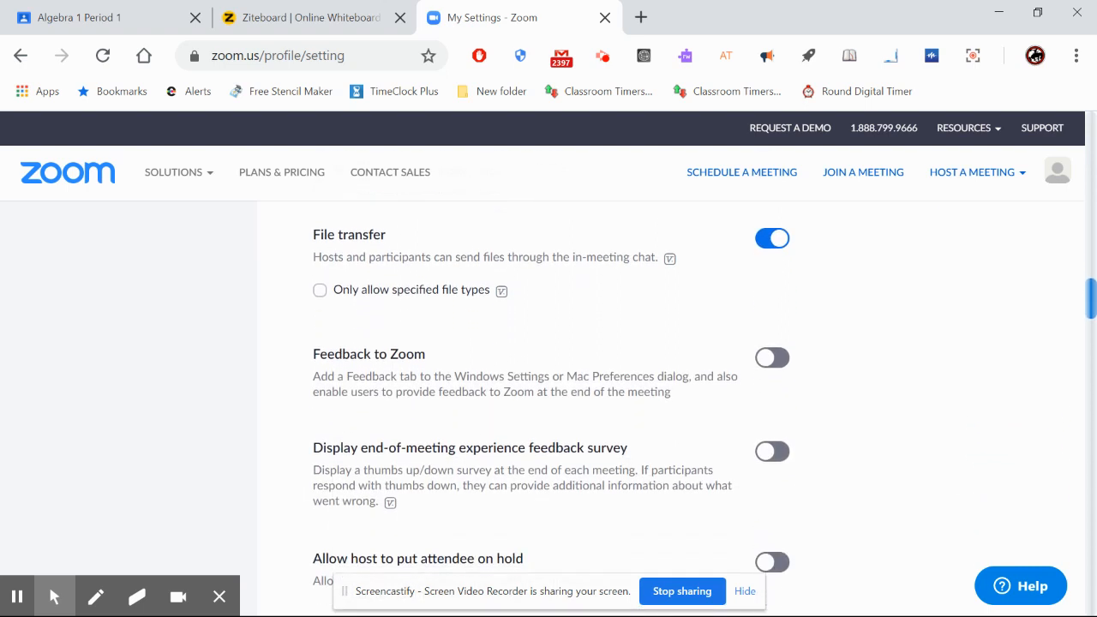
scroll(down, 3)
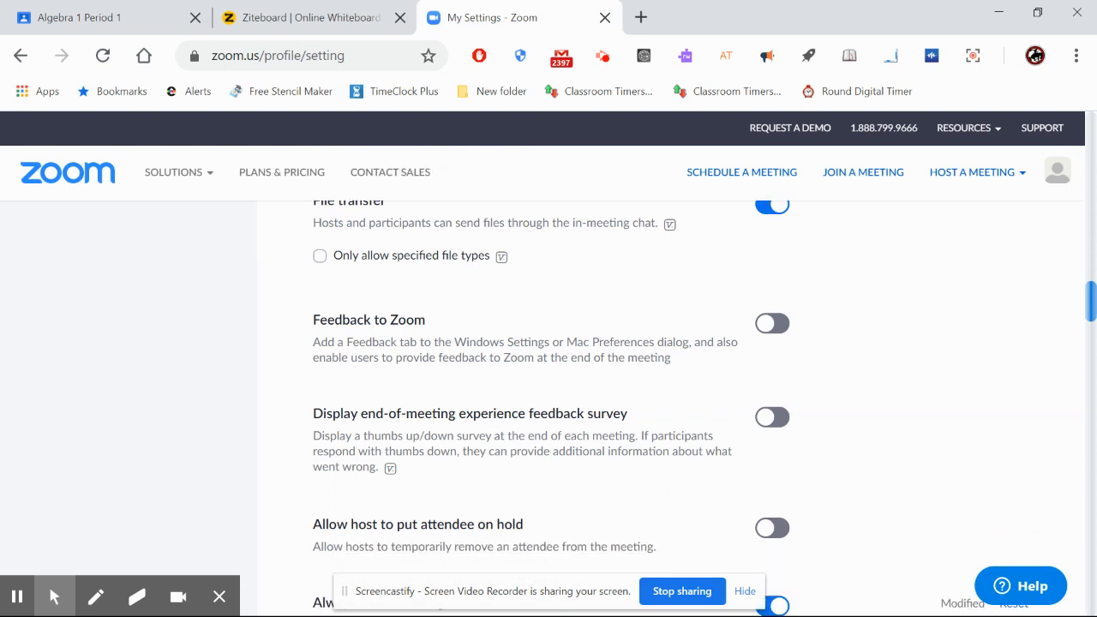
scroll(down, 3)
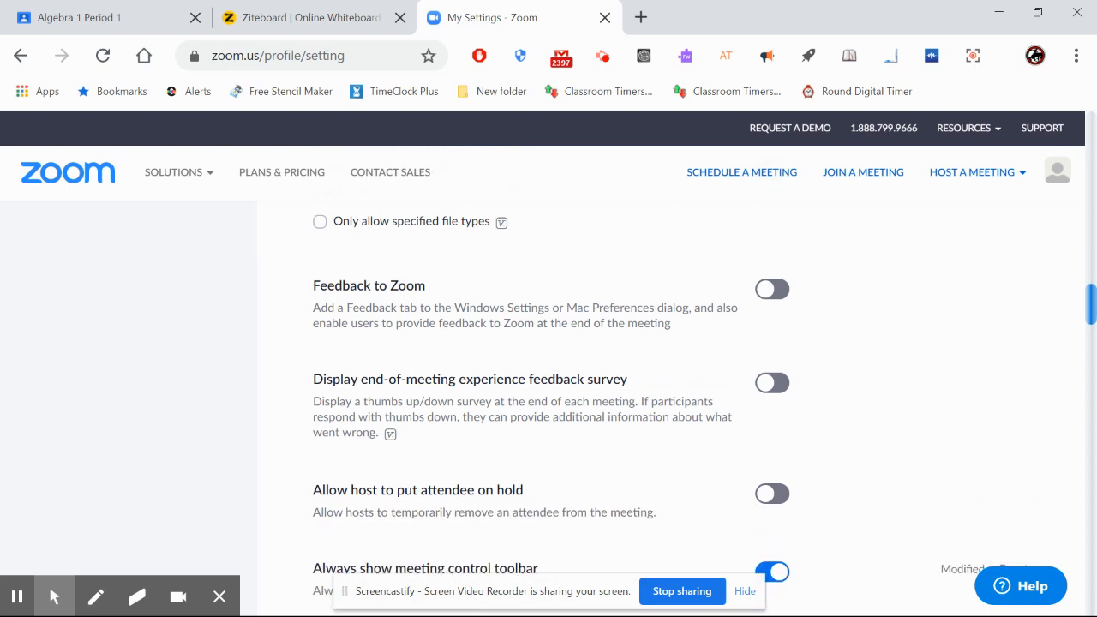
scroll(down, 3)
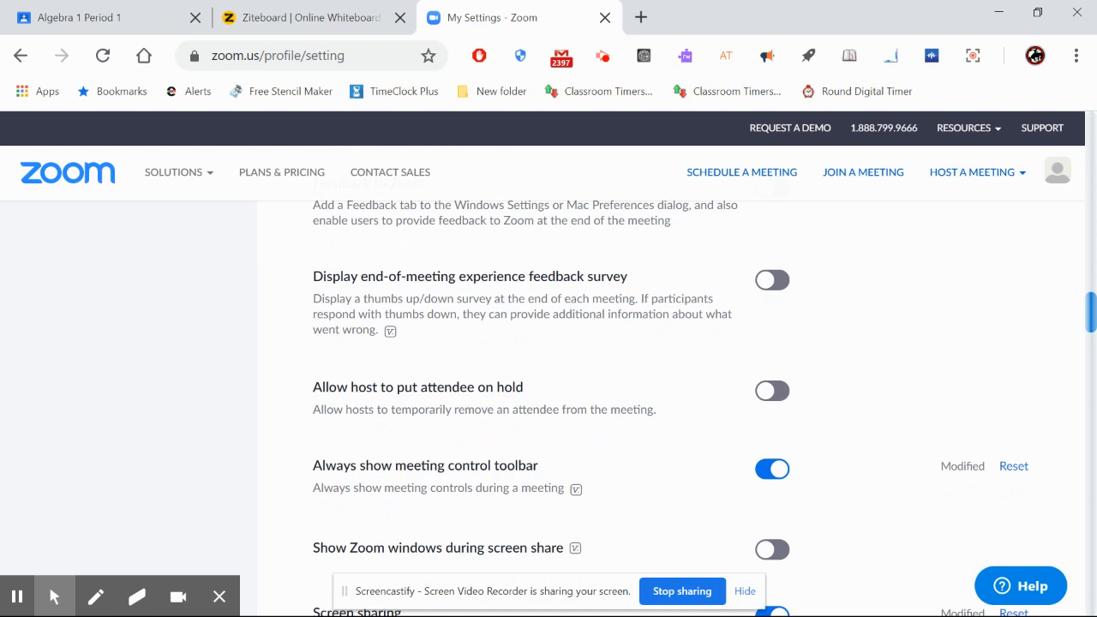
scroll(down, 3)
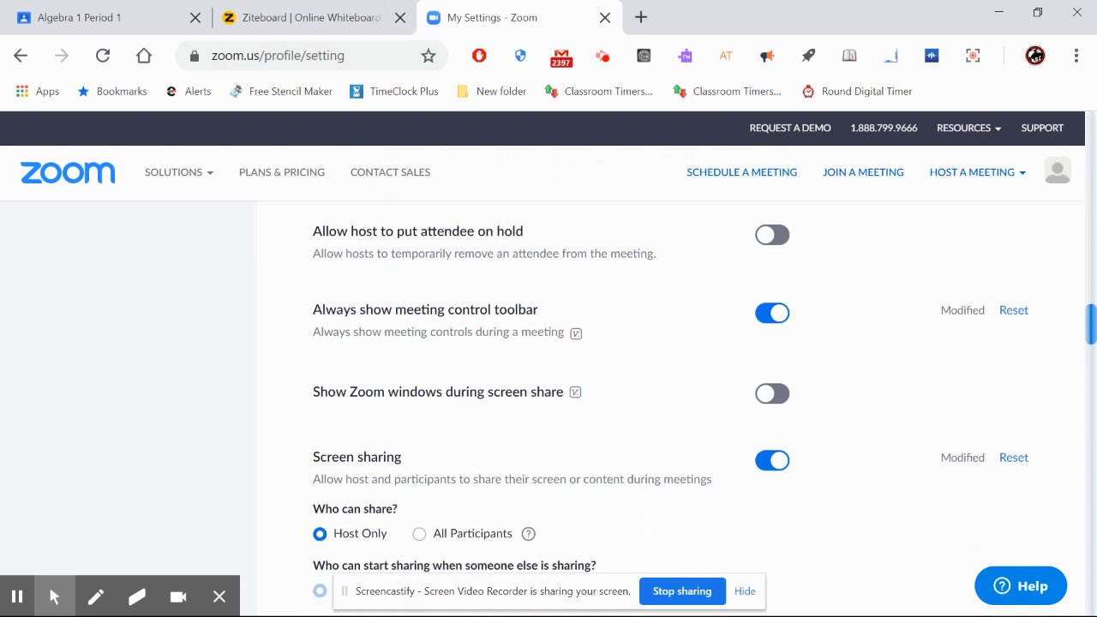
scroll(down, 3)
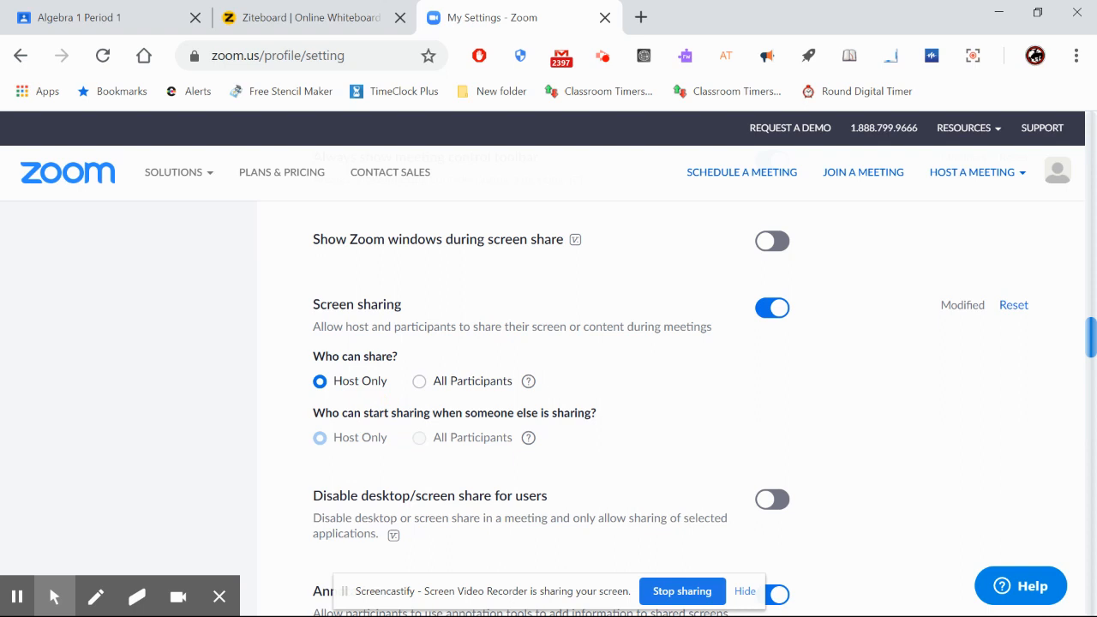
scroll(down, 3)
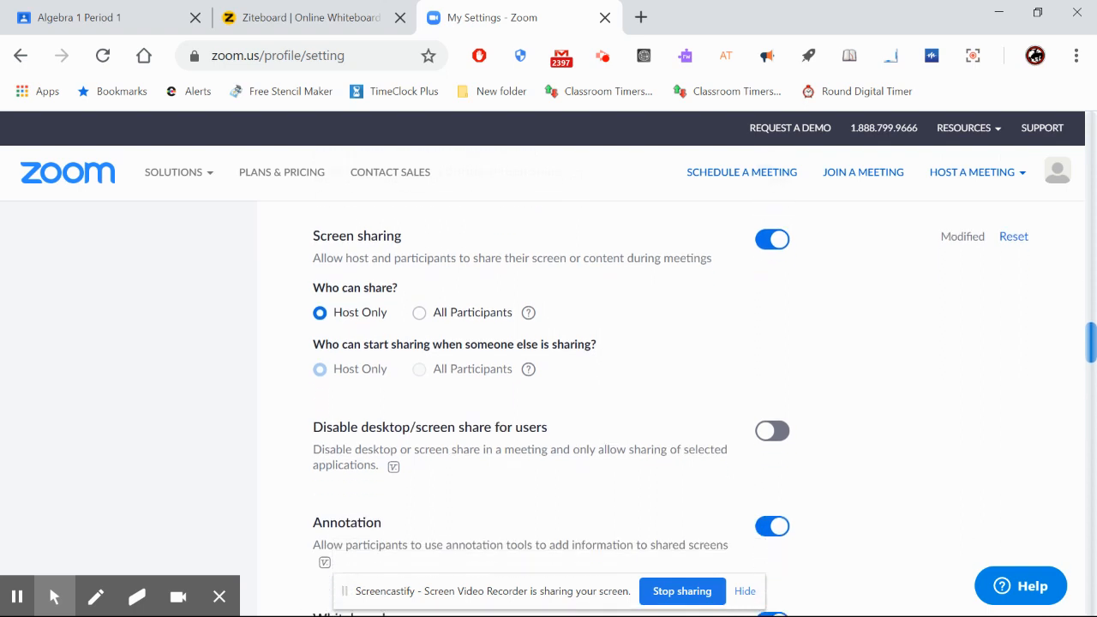
scroll(down, 3)
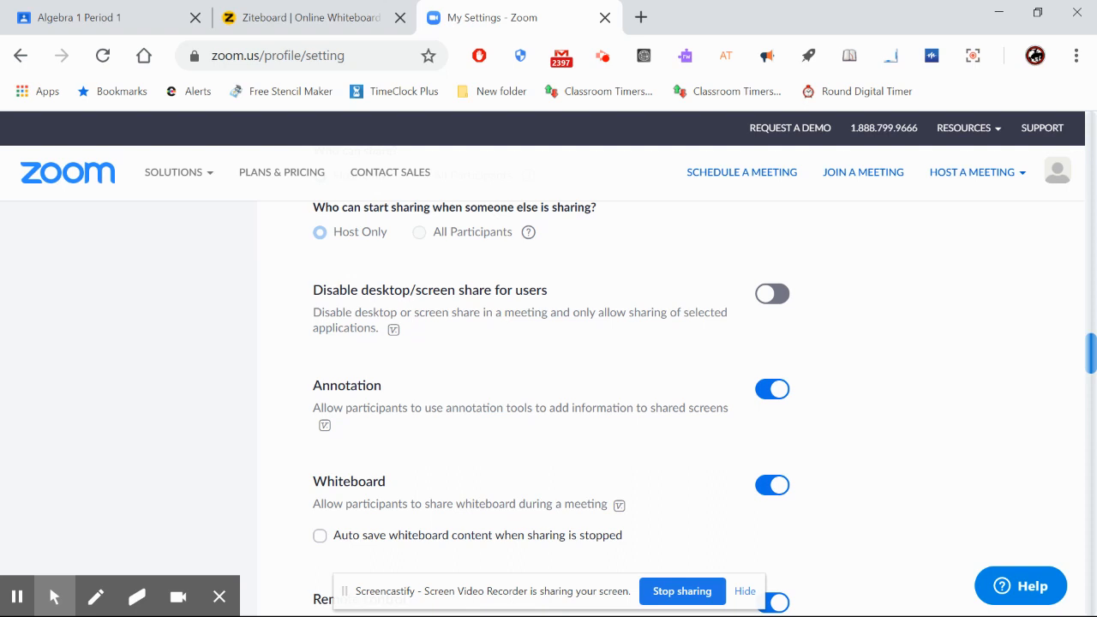
scroll(down, 3)
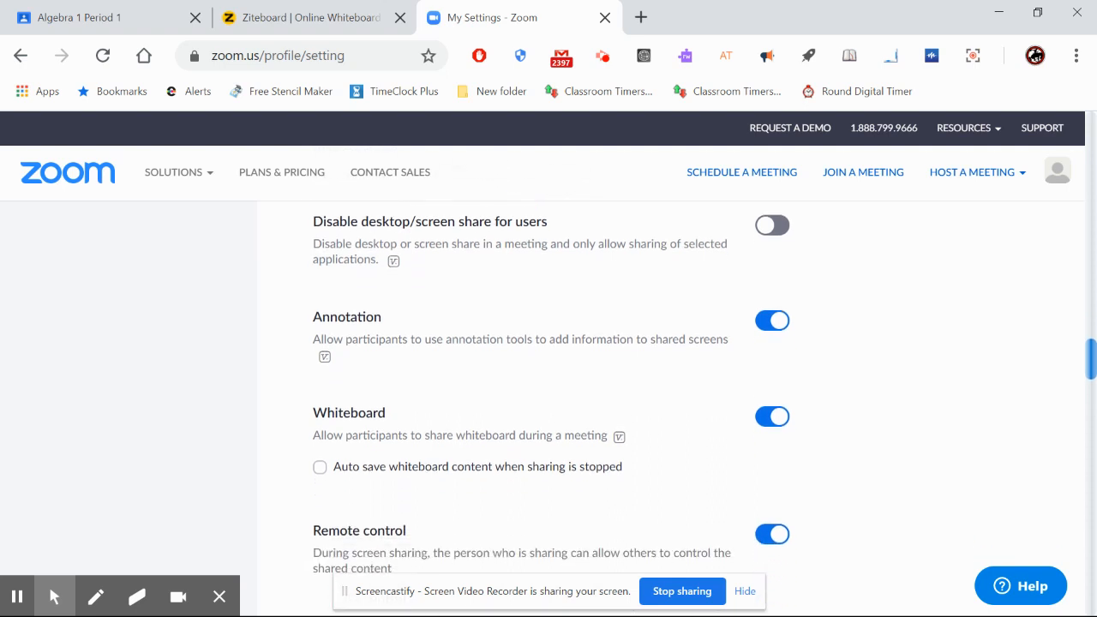
scroll(down, 3)
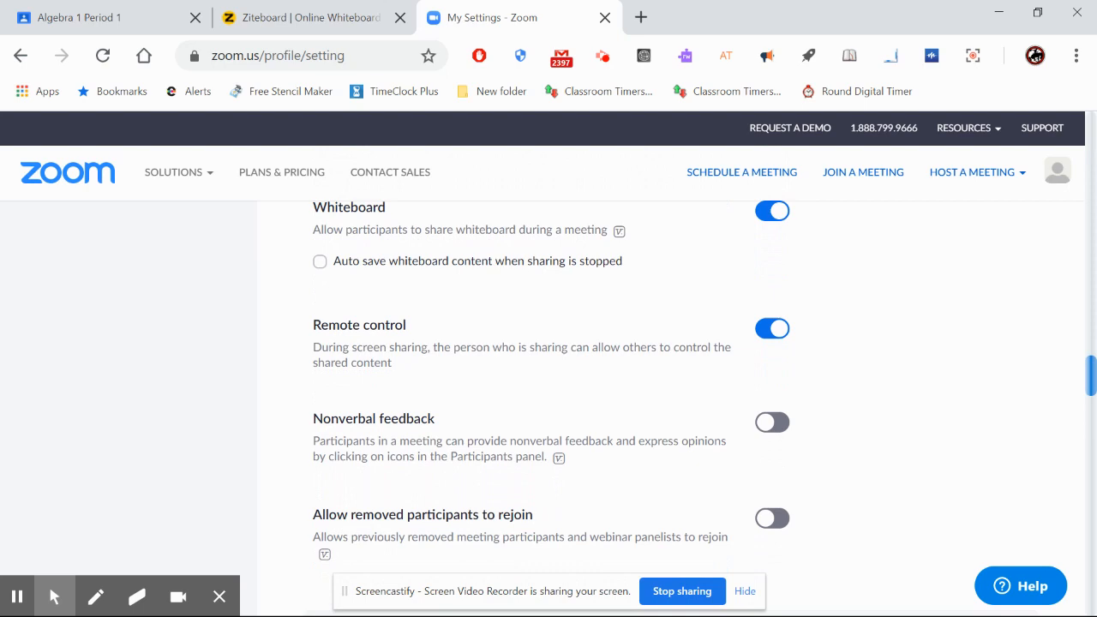
scroll(down, 3)
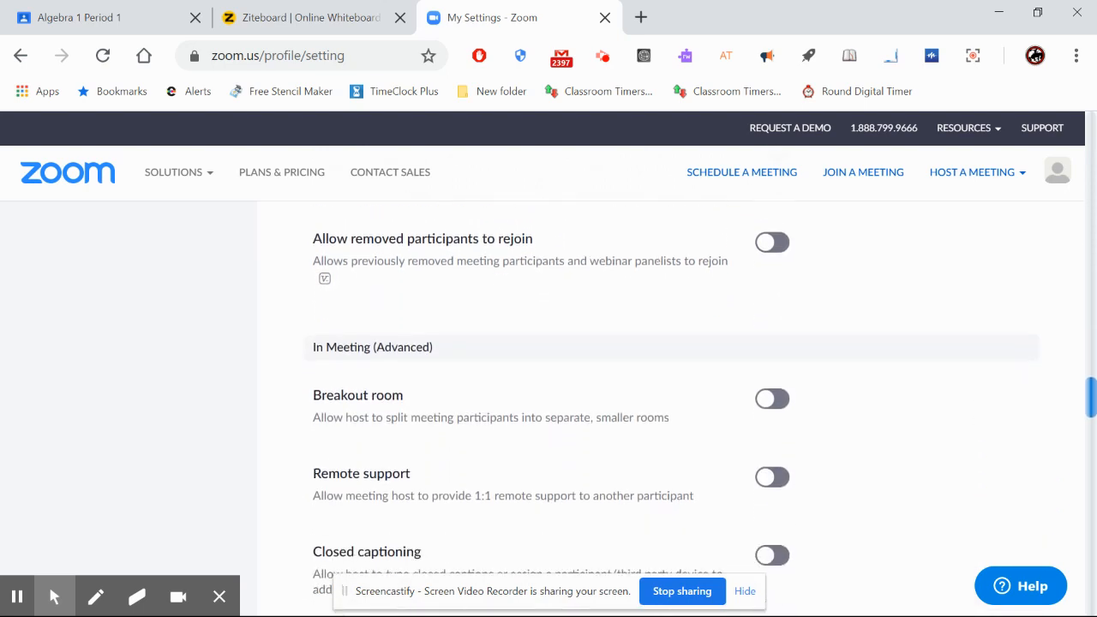
scroll(down, 3)
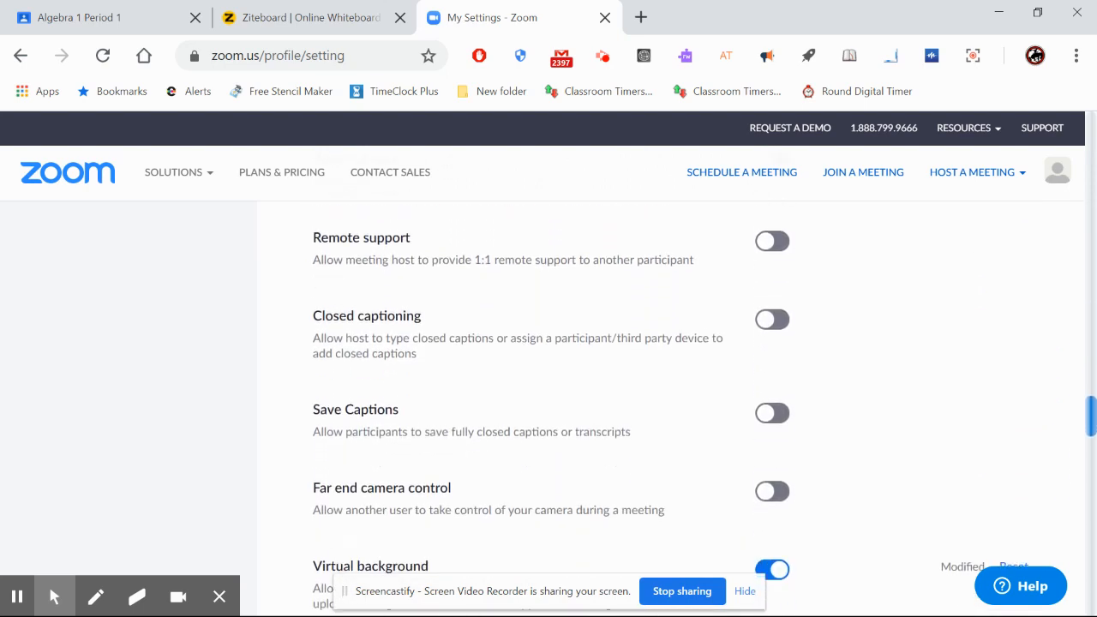
scroll(down, 3)
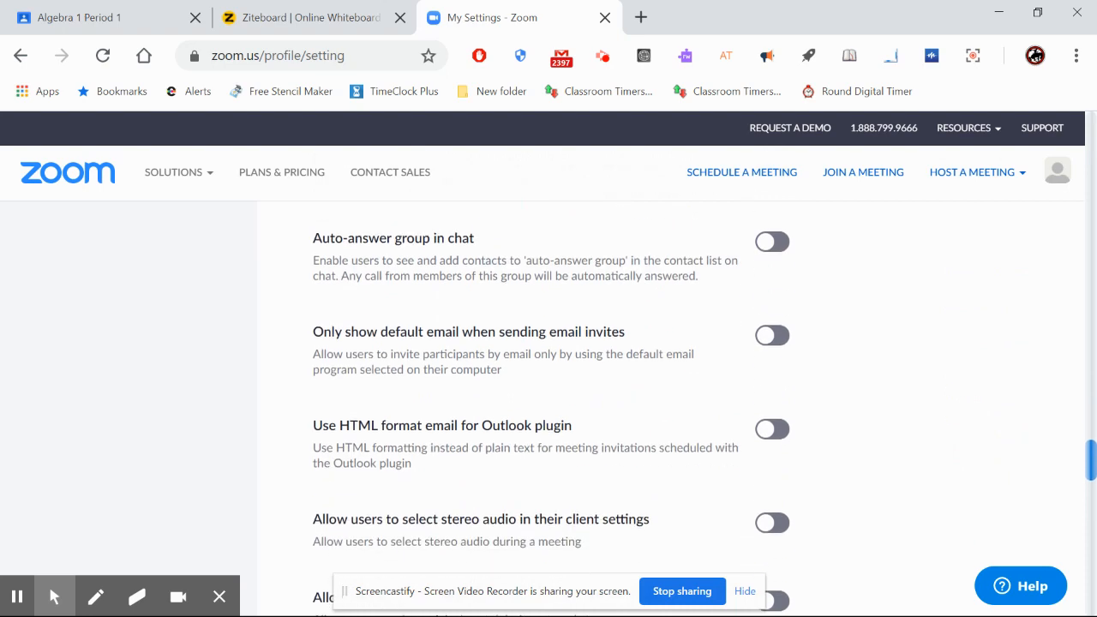
scroll(down, 3)
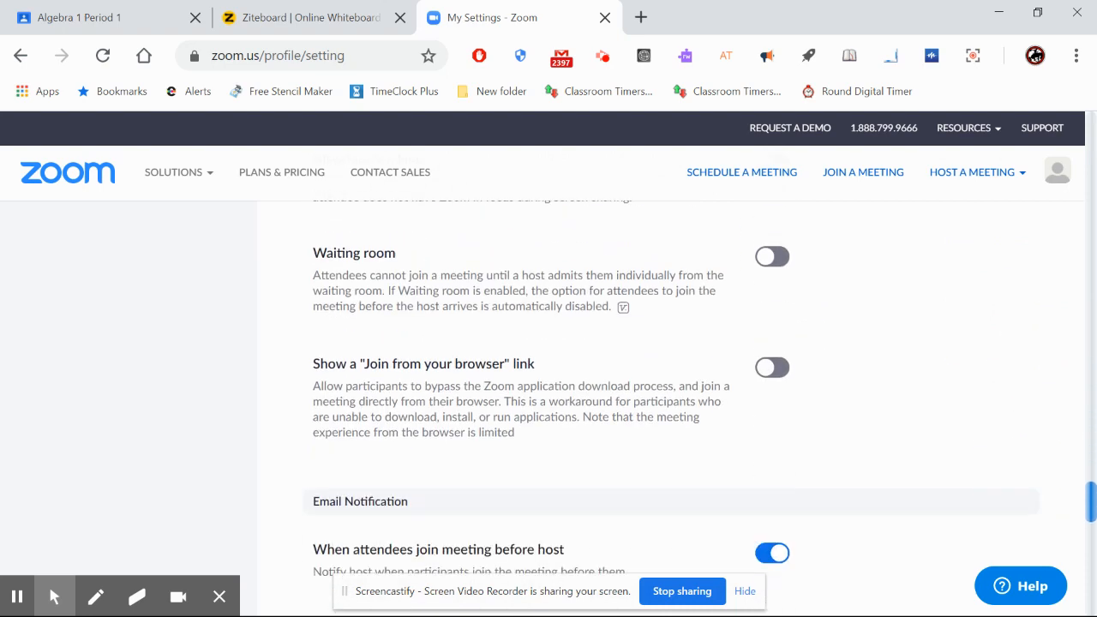
scroll(down, 3)
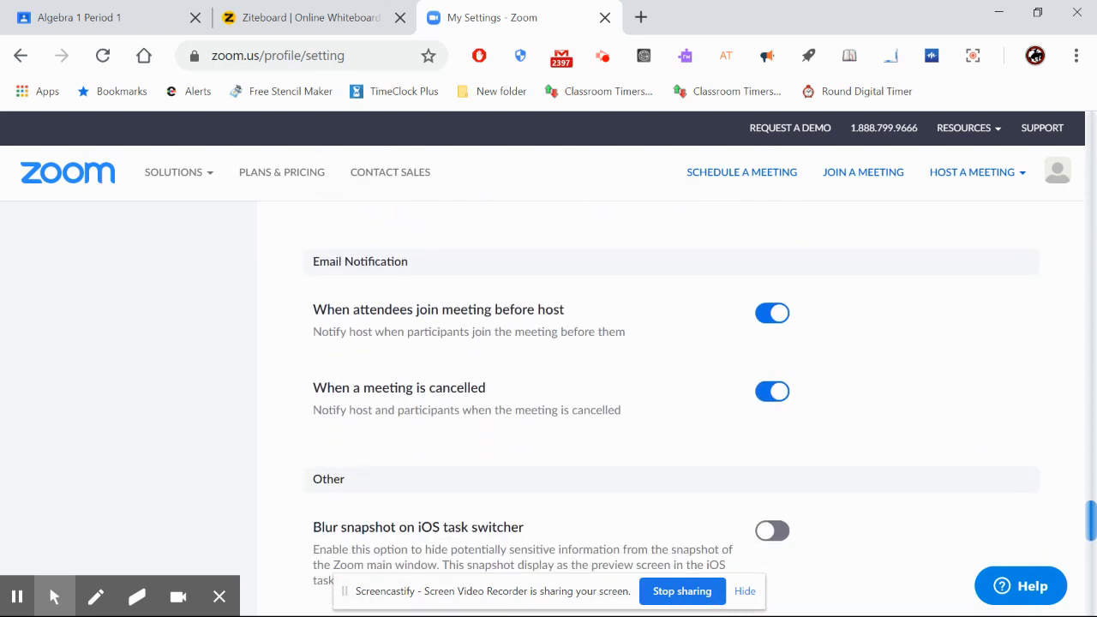
scroll(up, 3)
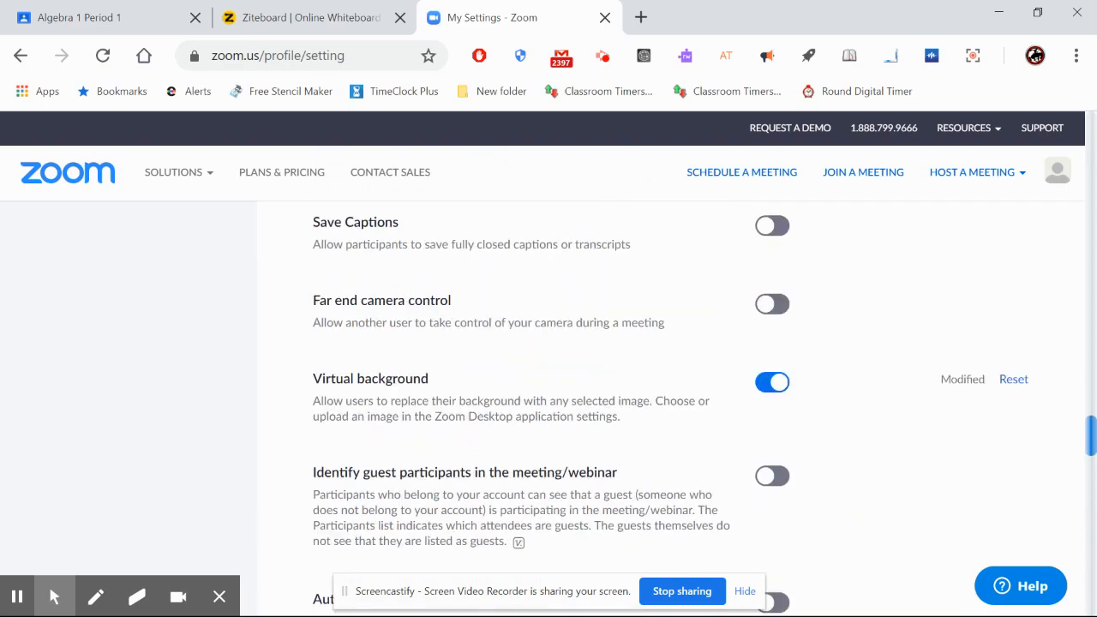
scroll(up, 3)
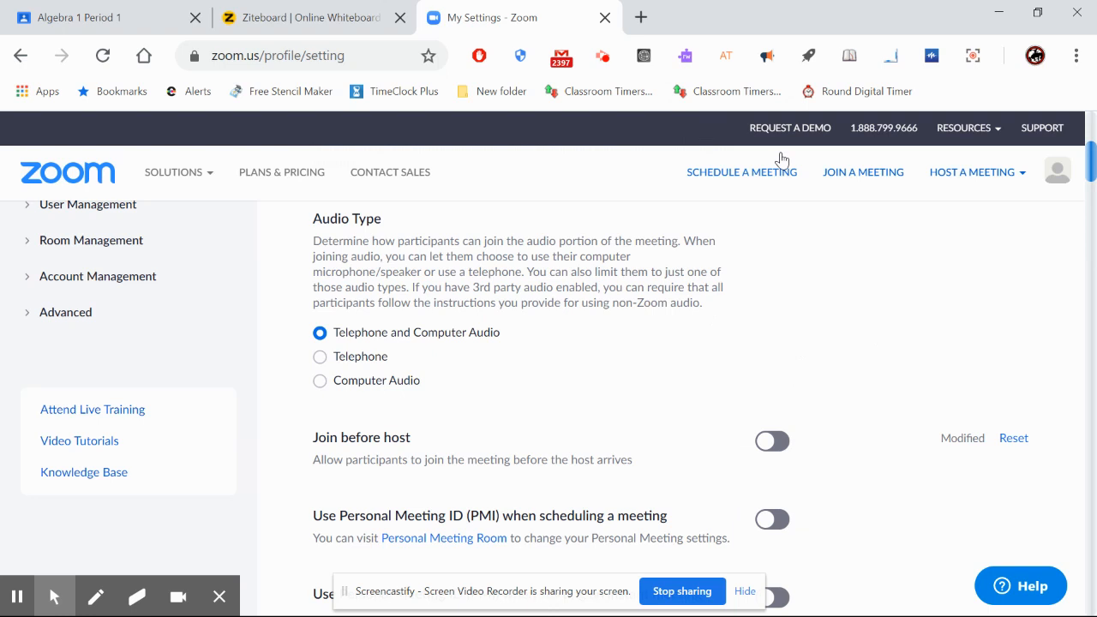
click(972, 171)
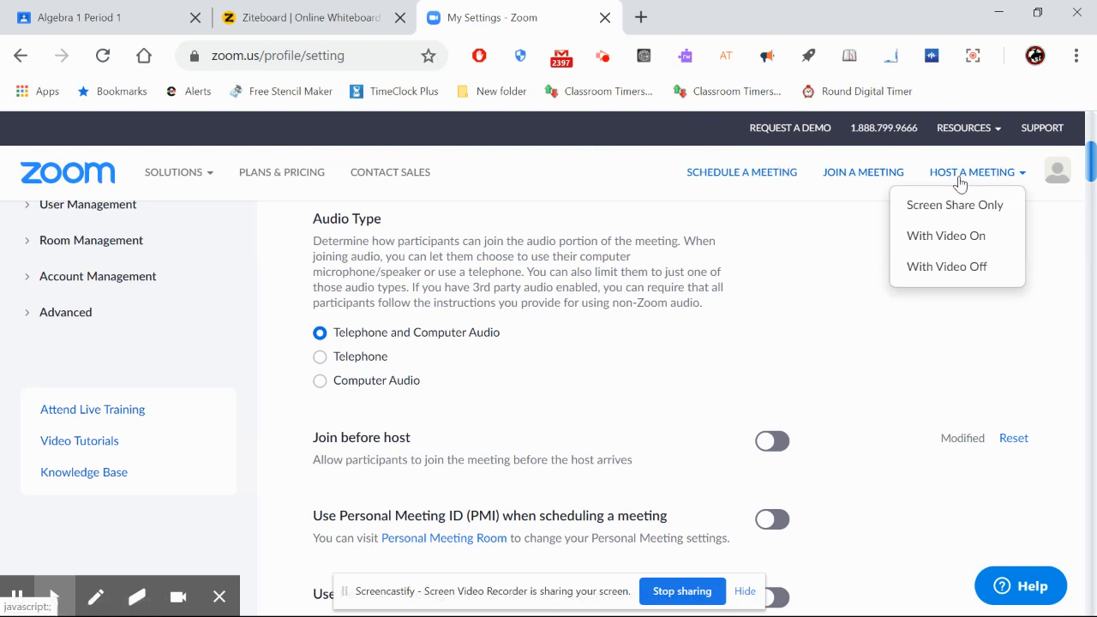
mouse_move(953, 205)
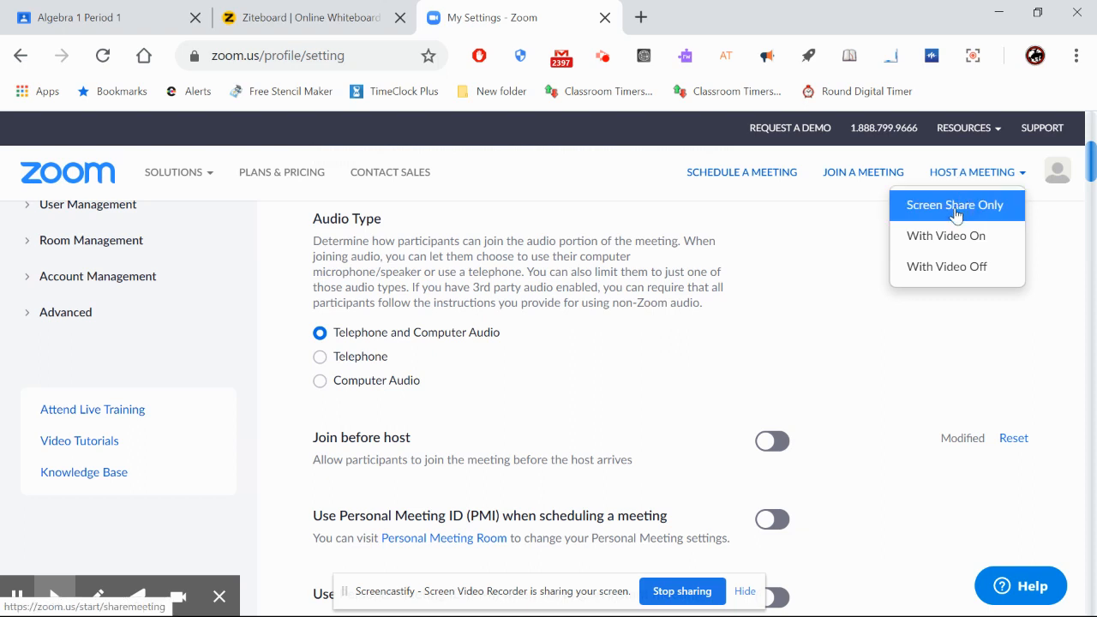
mouse_move(955, 224)
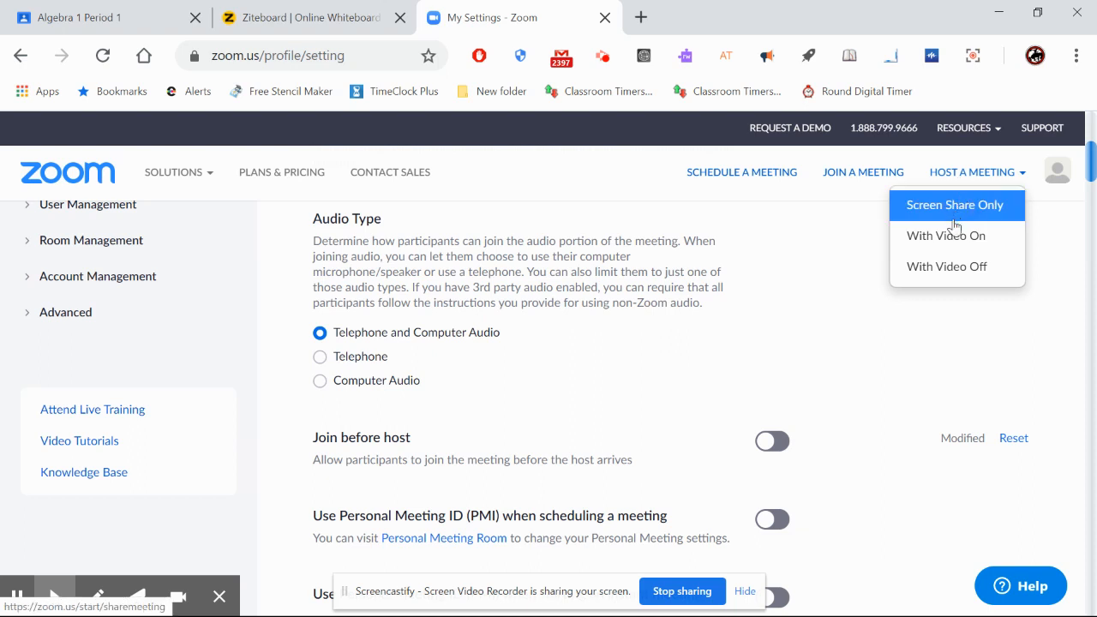
mouse_move(946, 237)
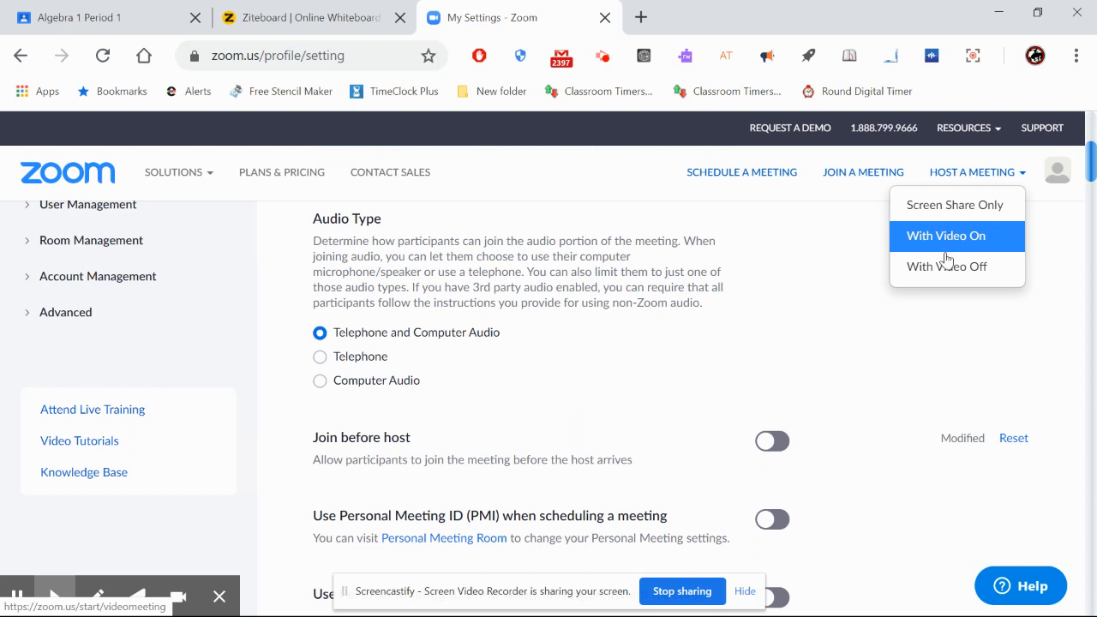
mouse_move(946, 267)
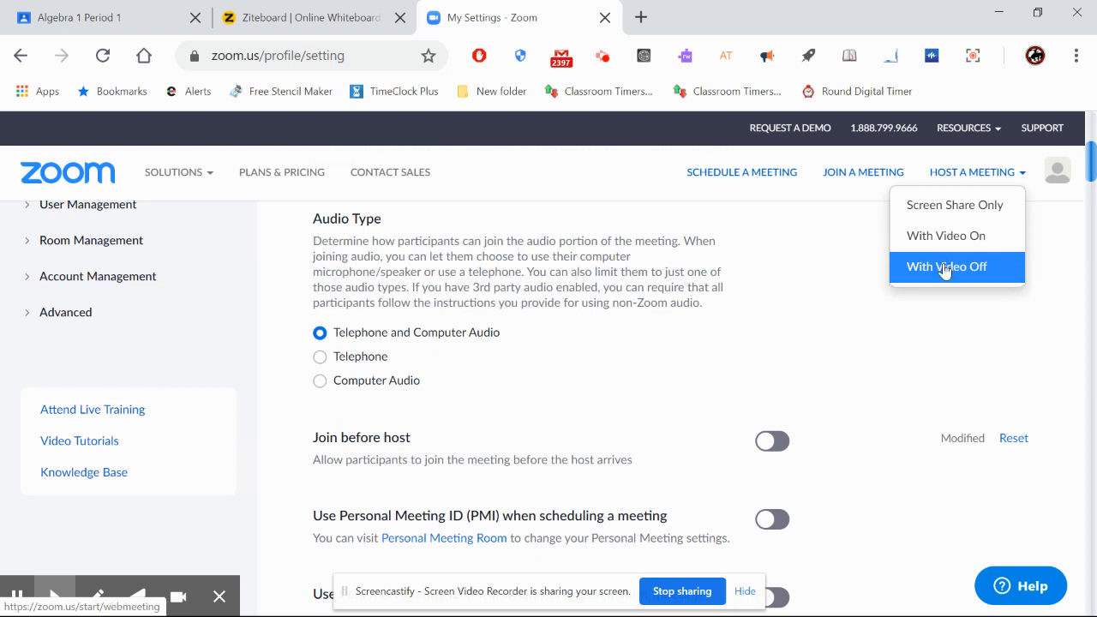
mouse_move(960, 261)
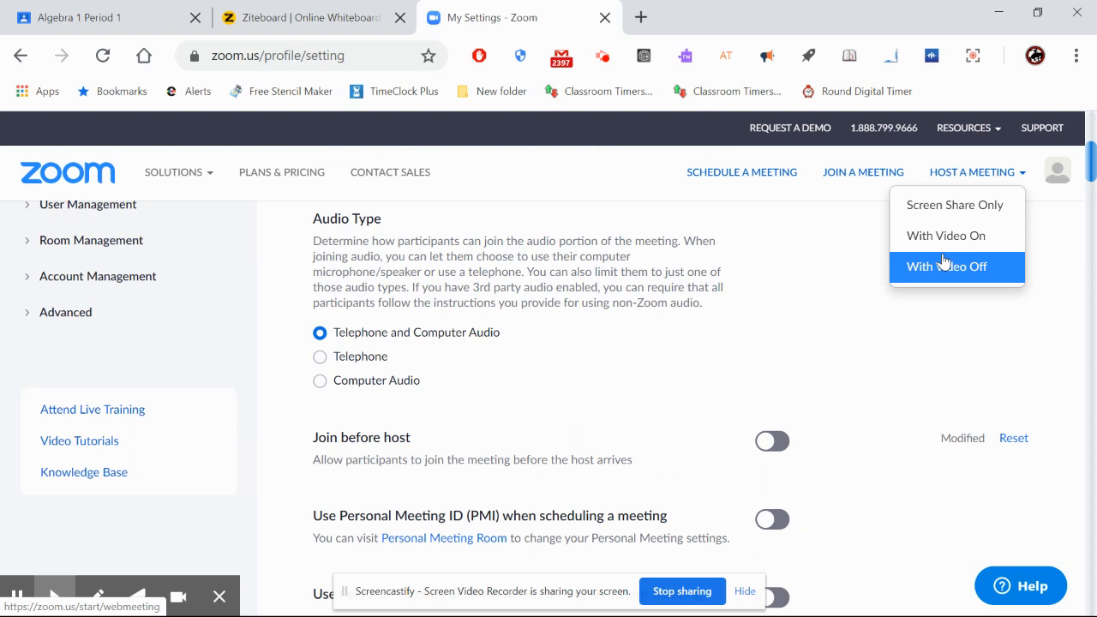
mouse_move(942, 237)
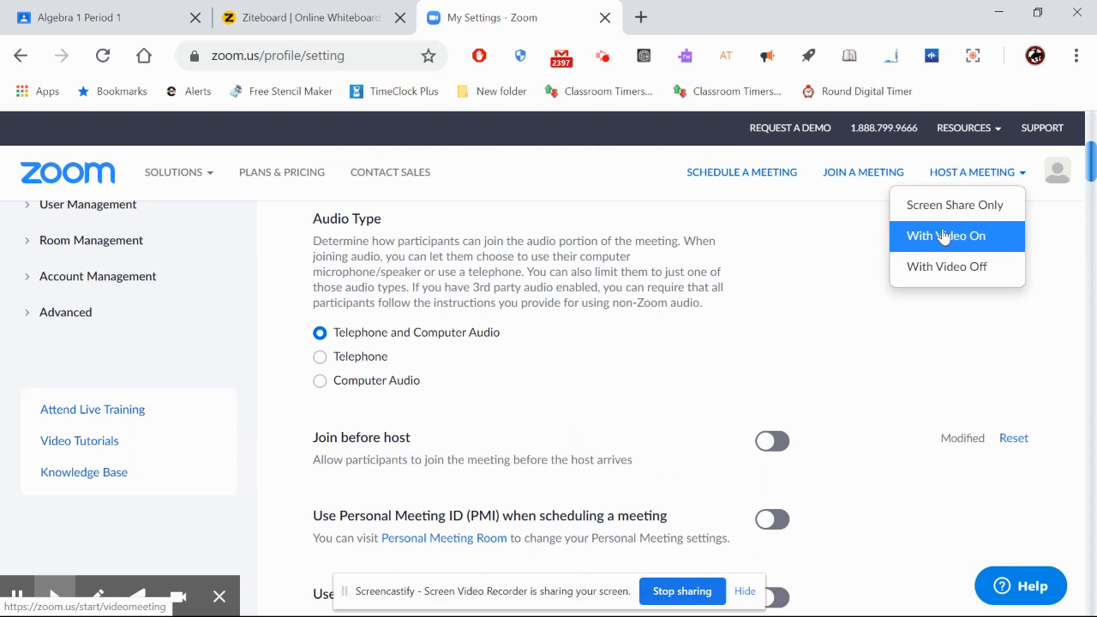
mouse_move(947, 206)
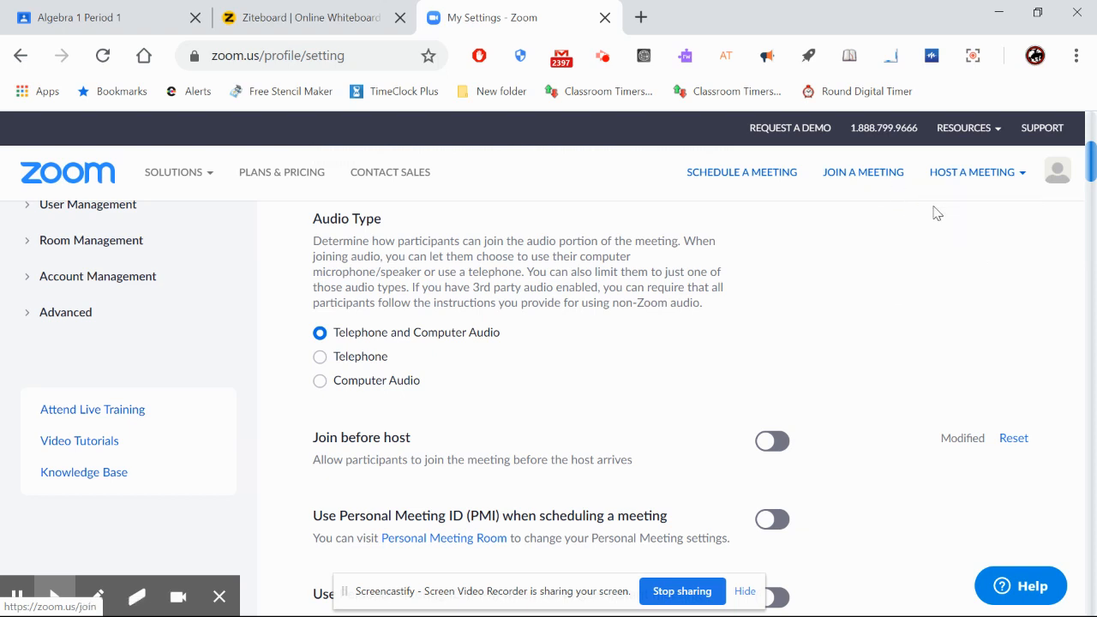
click(972, 171)
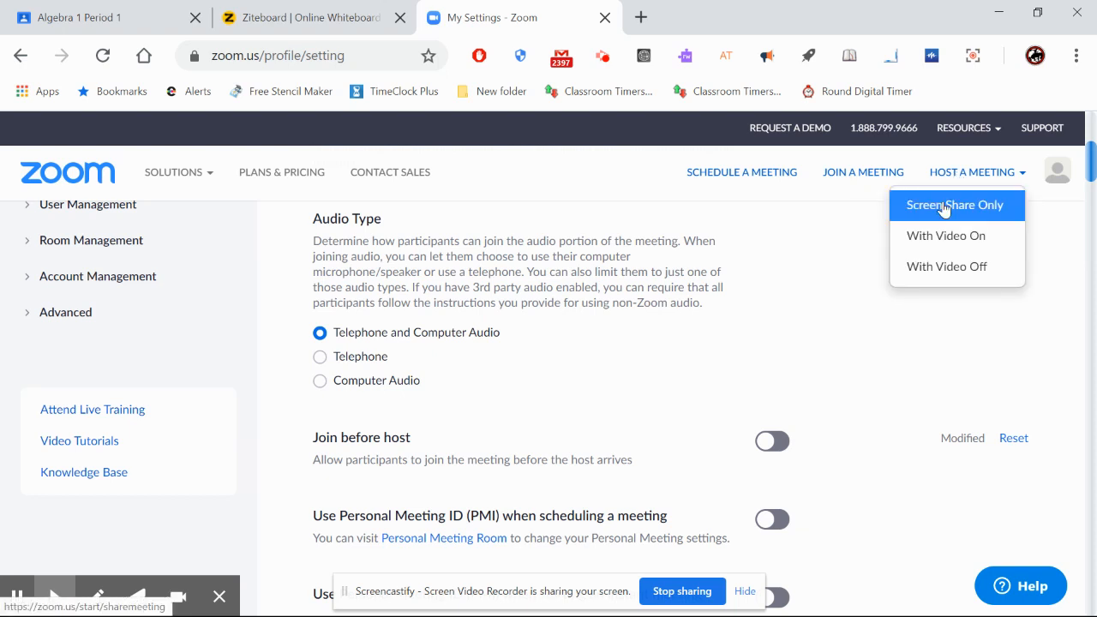
mouse_move(922, 204)
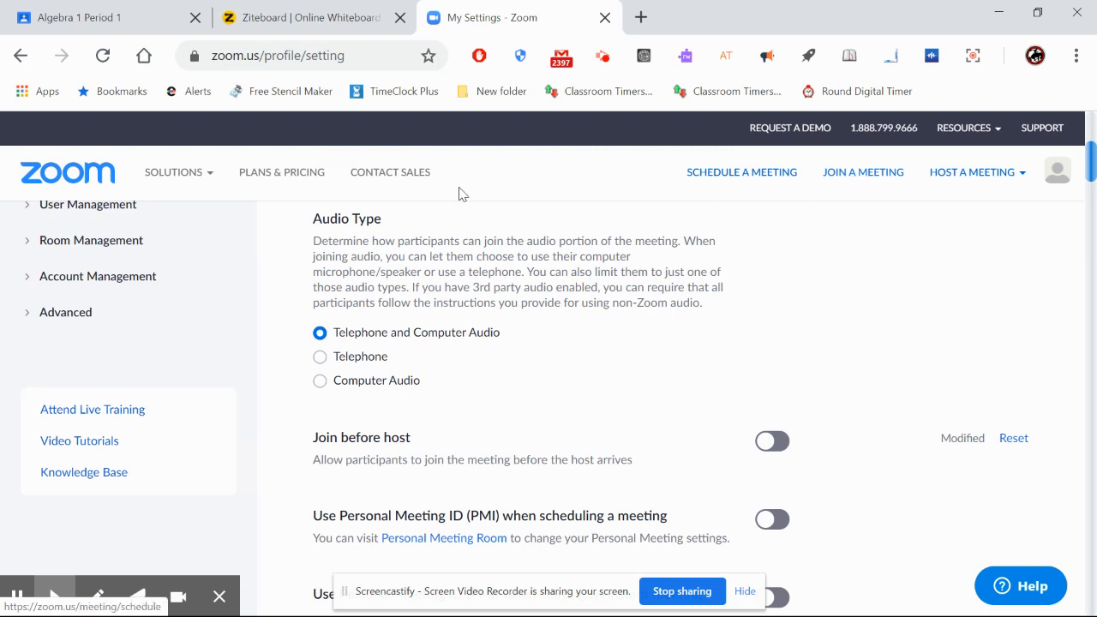
mouse_move(85, 17)
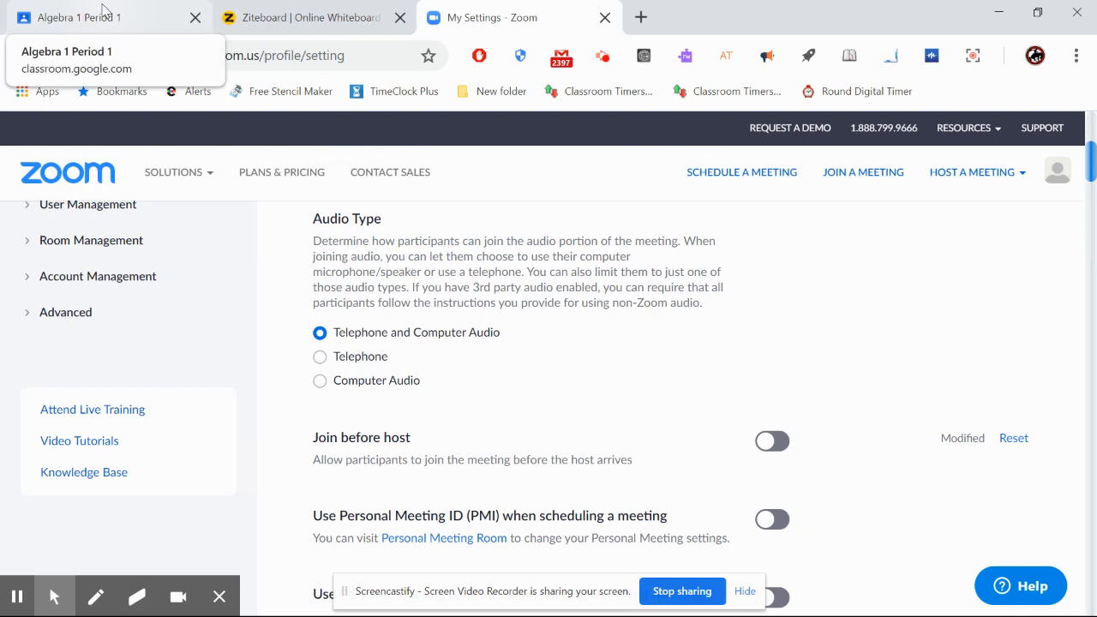
- Reread the Zoom invitation post in the Algebra 1 Period 1 Classroom, then return to Zoom settings
click(96, 17)
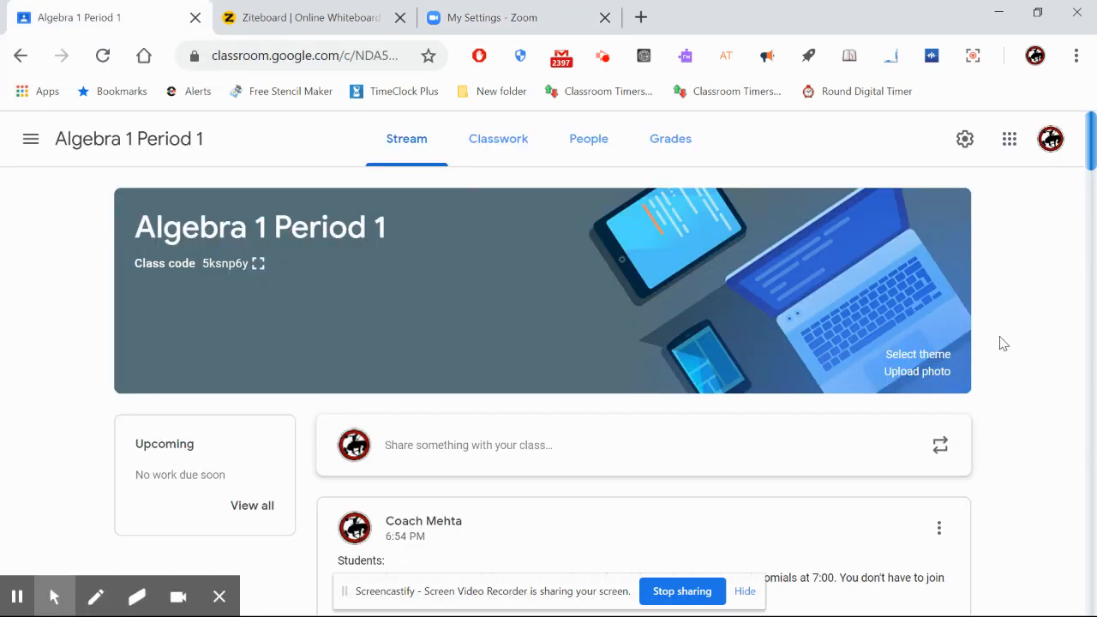
scroll(down, 3)
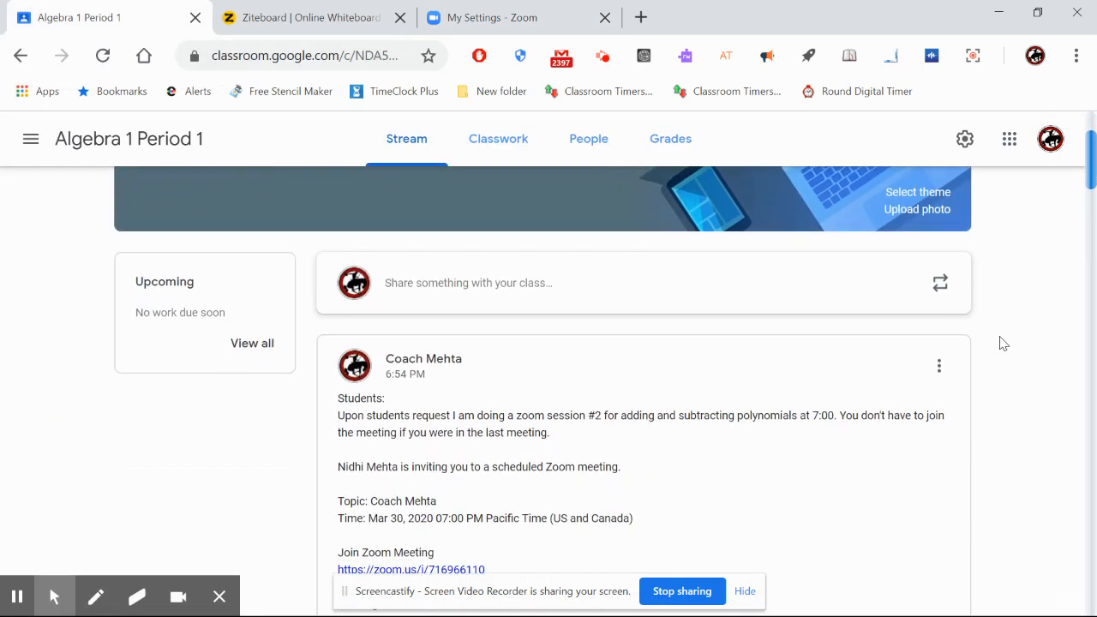
scroll(down, 3)
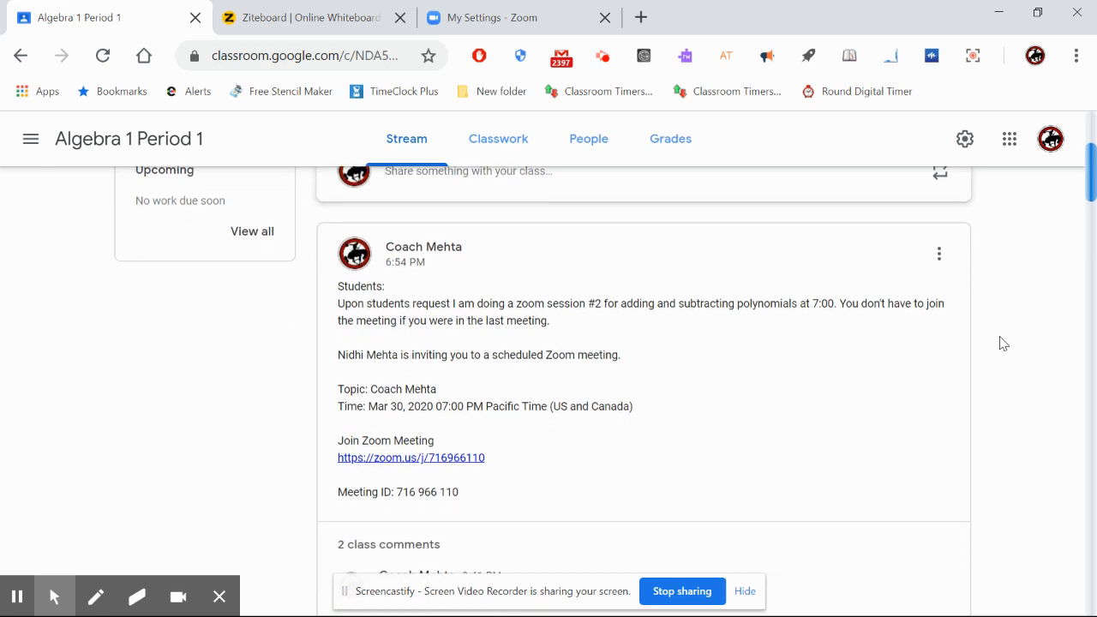
scroll(down, 3)
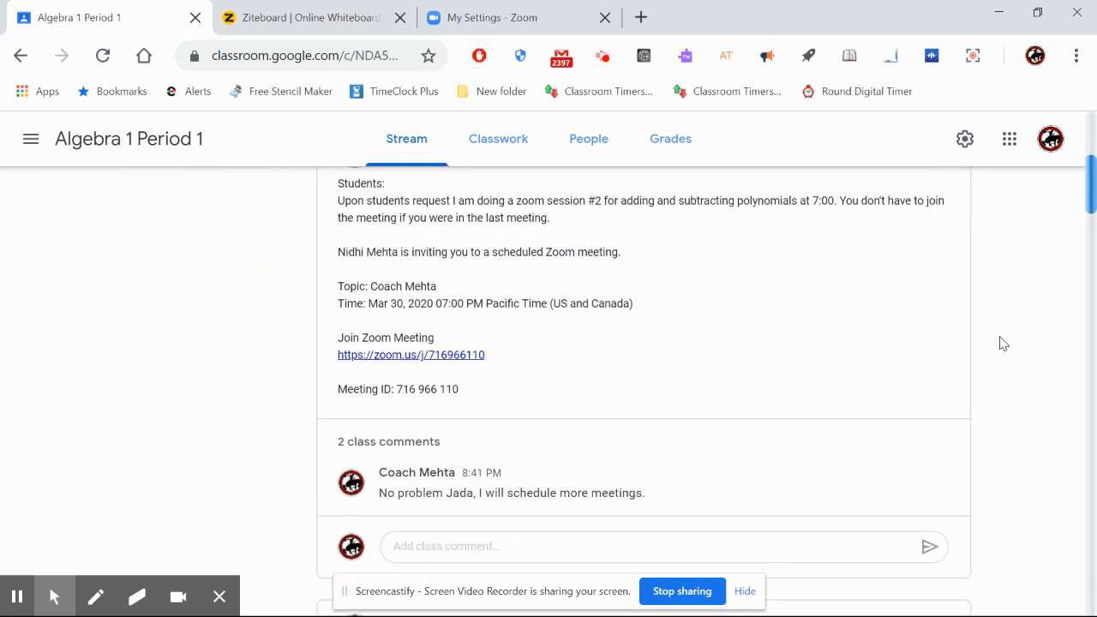
mouse_move(528, 285)
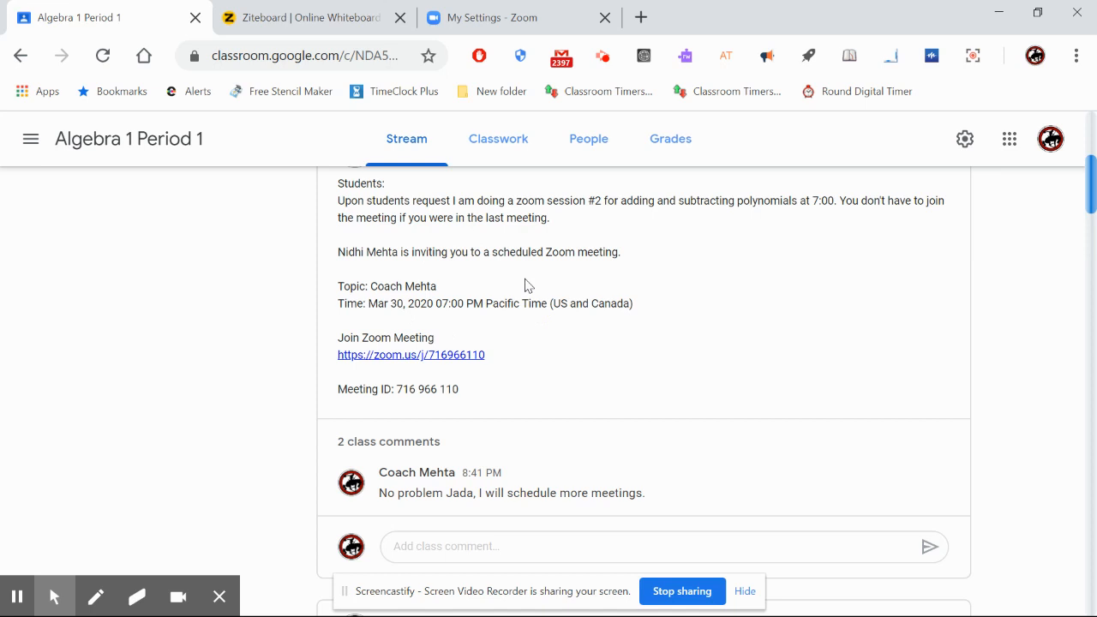
mouse_move(377, 360)
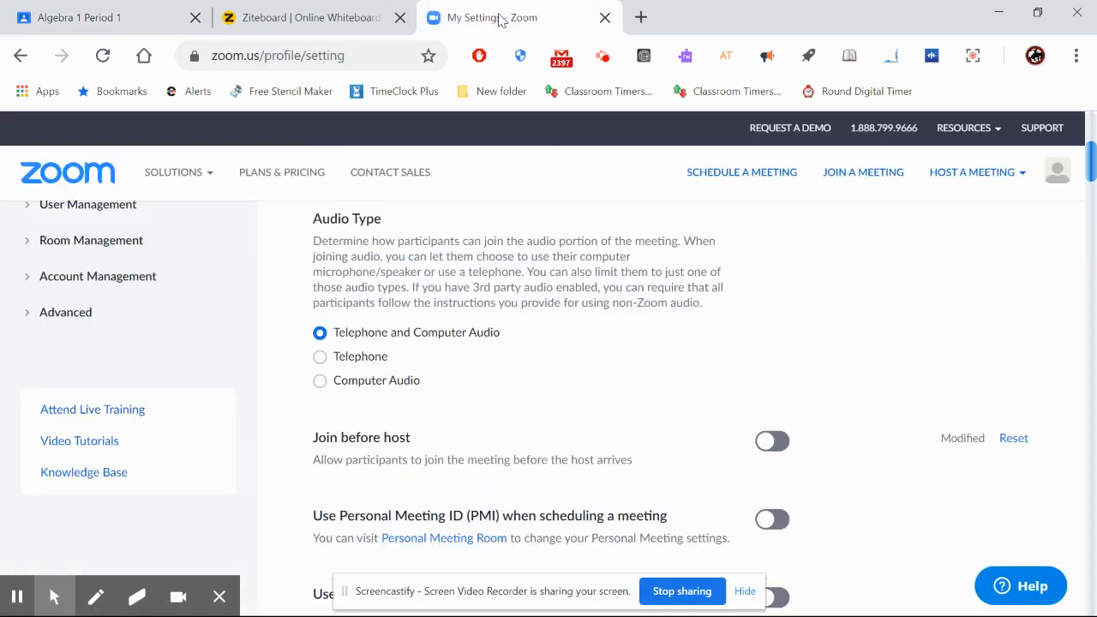
mouse_move(86, 36)
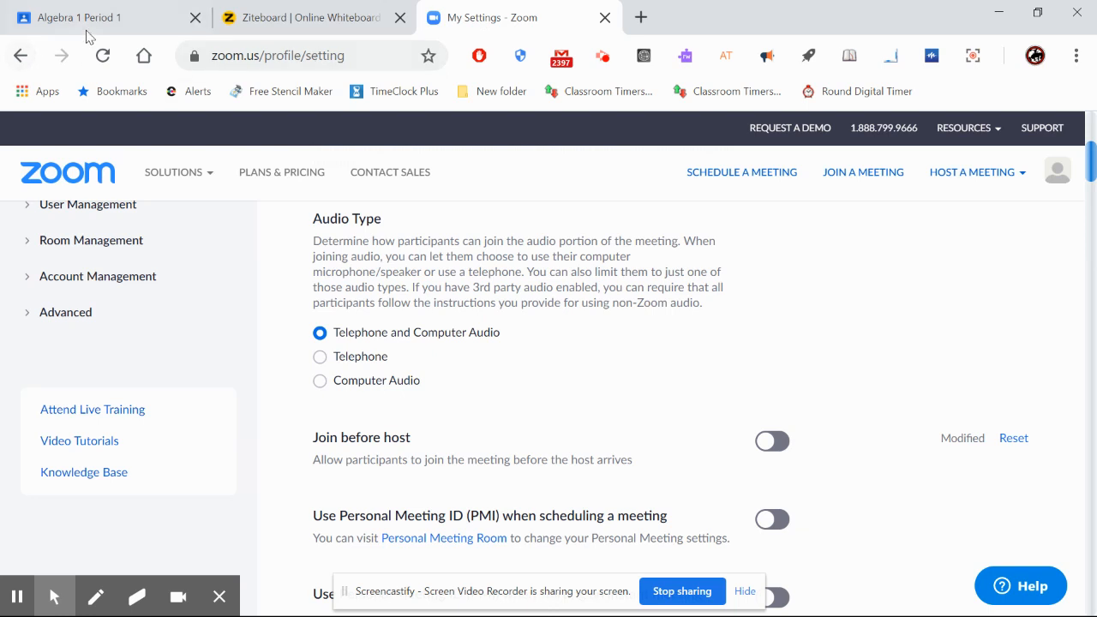
click(94, 18)
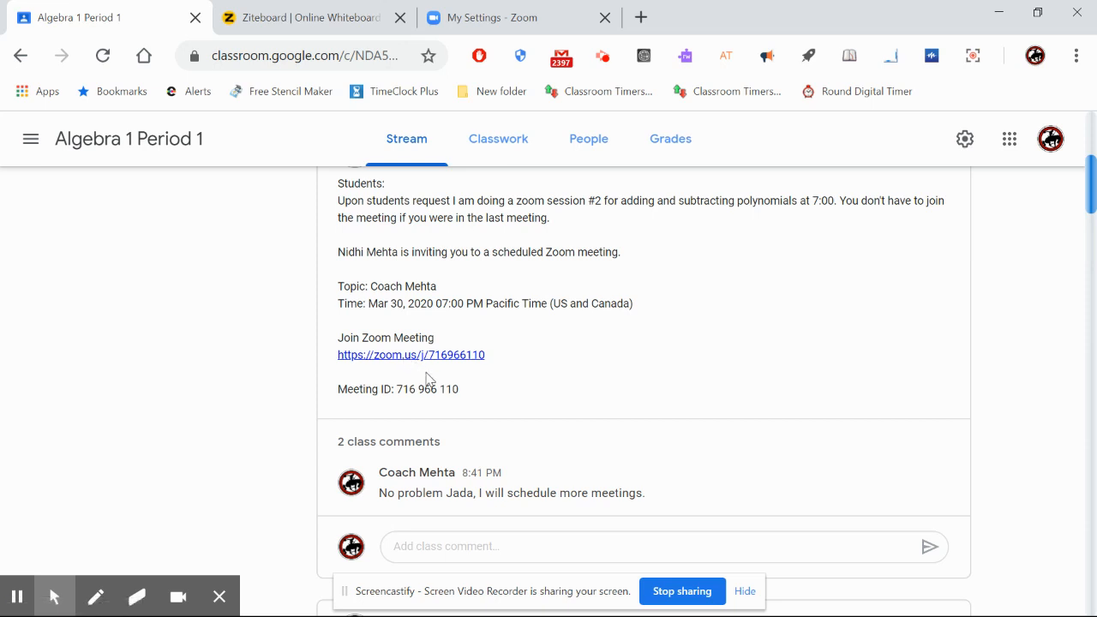
mouse_move(437, 312)
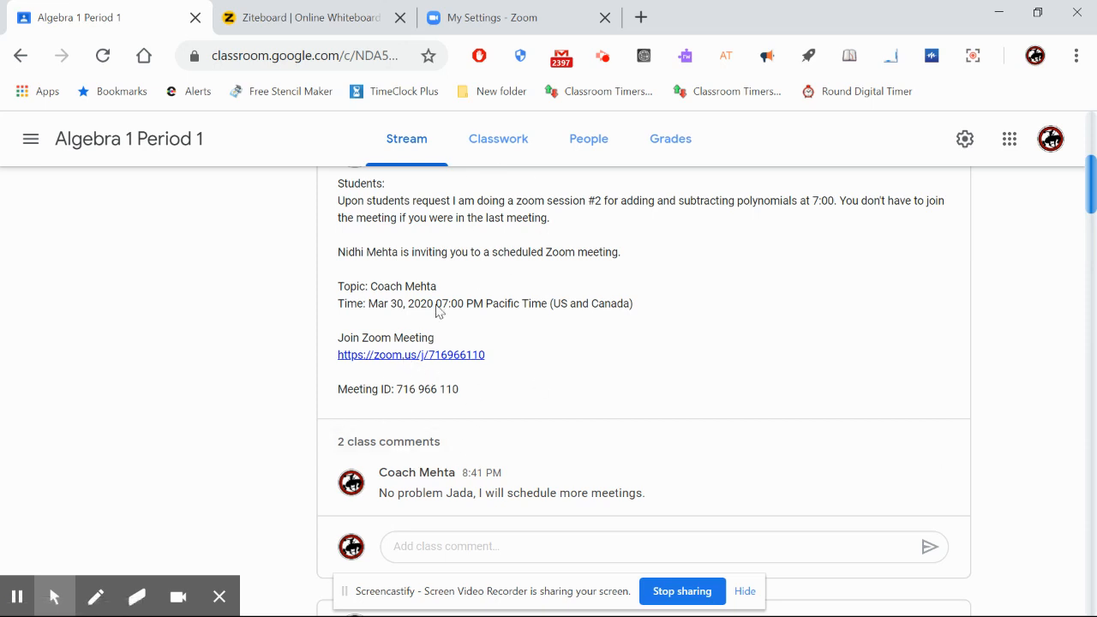
mouse_move(411, 355)
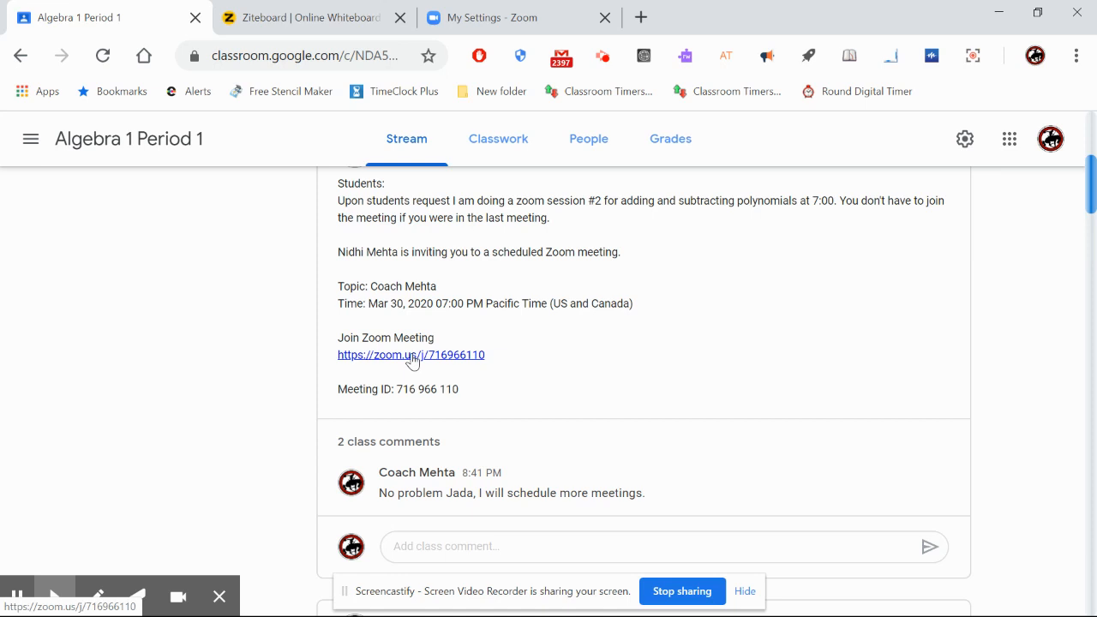
mouse_move(470, 84)
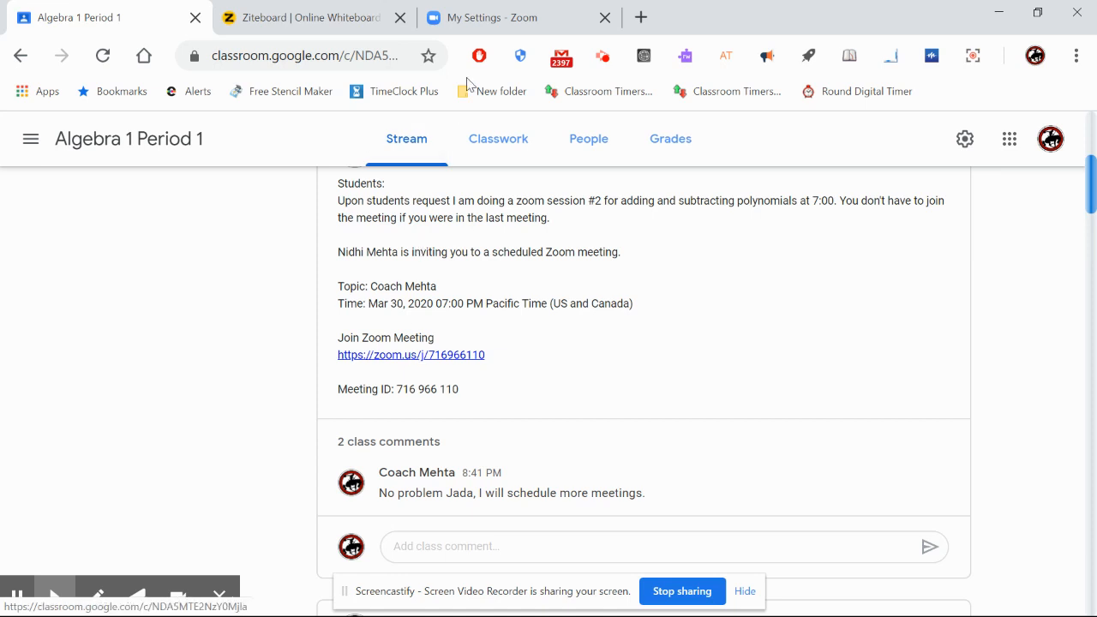
click(494, 17)
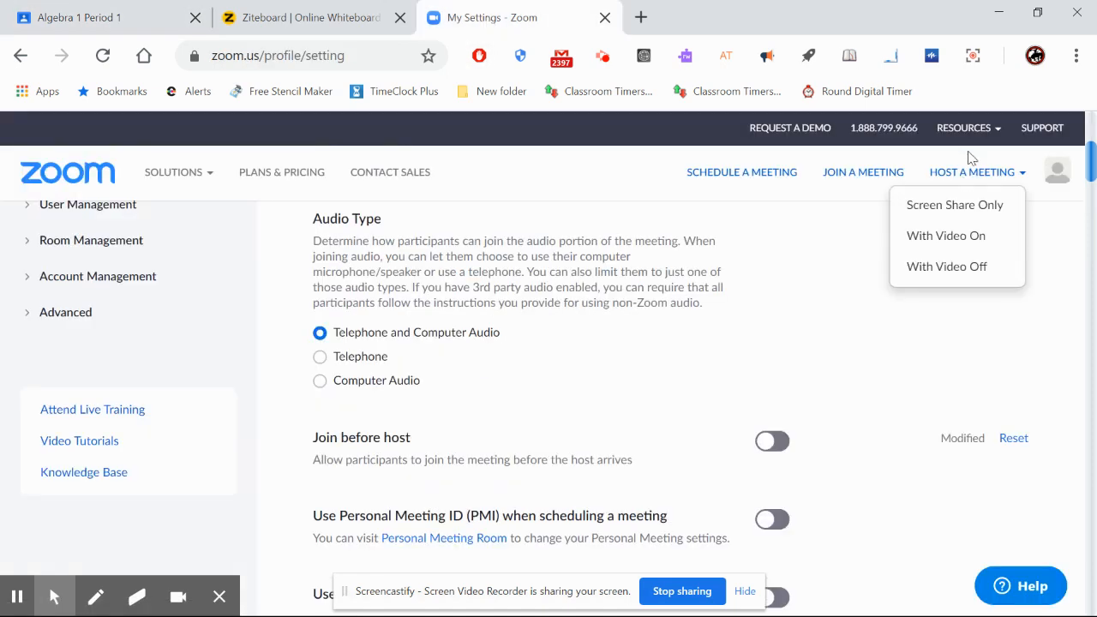
mouse_move(963, 168)
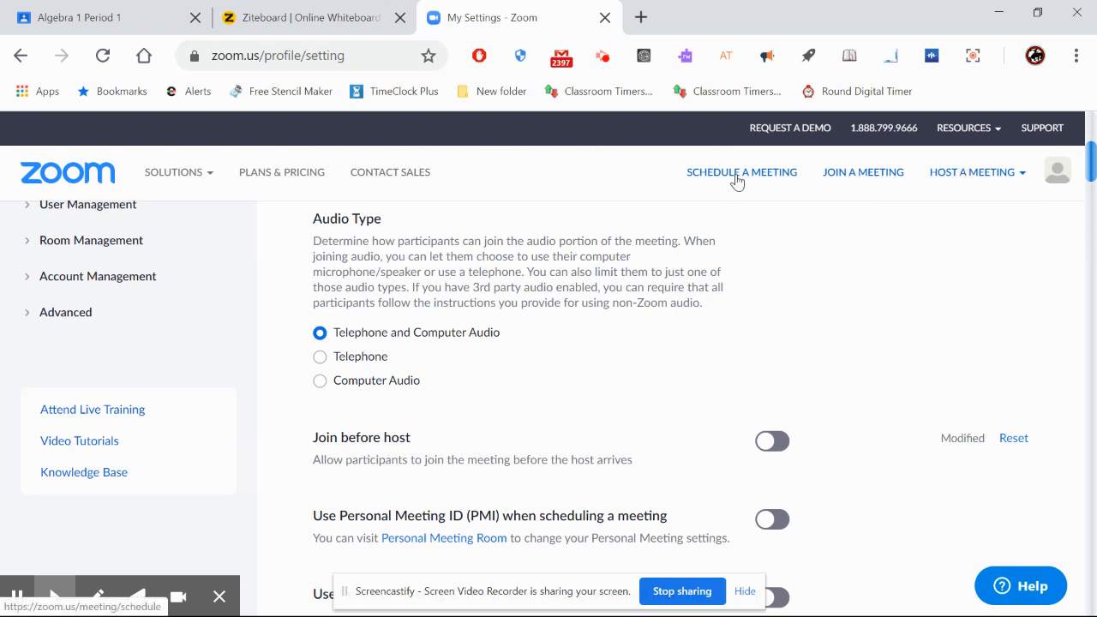
- Start a new scheduled meeting and set its topic to Polynomials
click(742, 171)
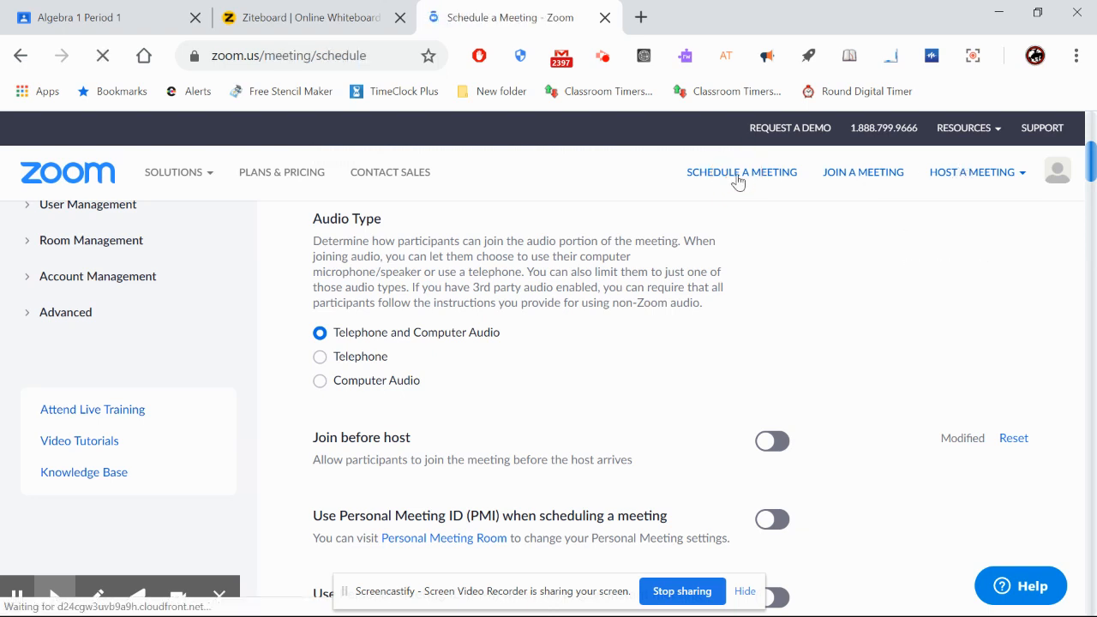
click(741, 171)
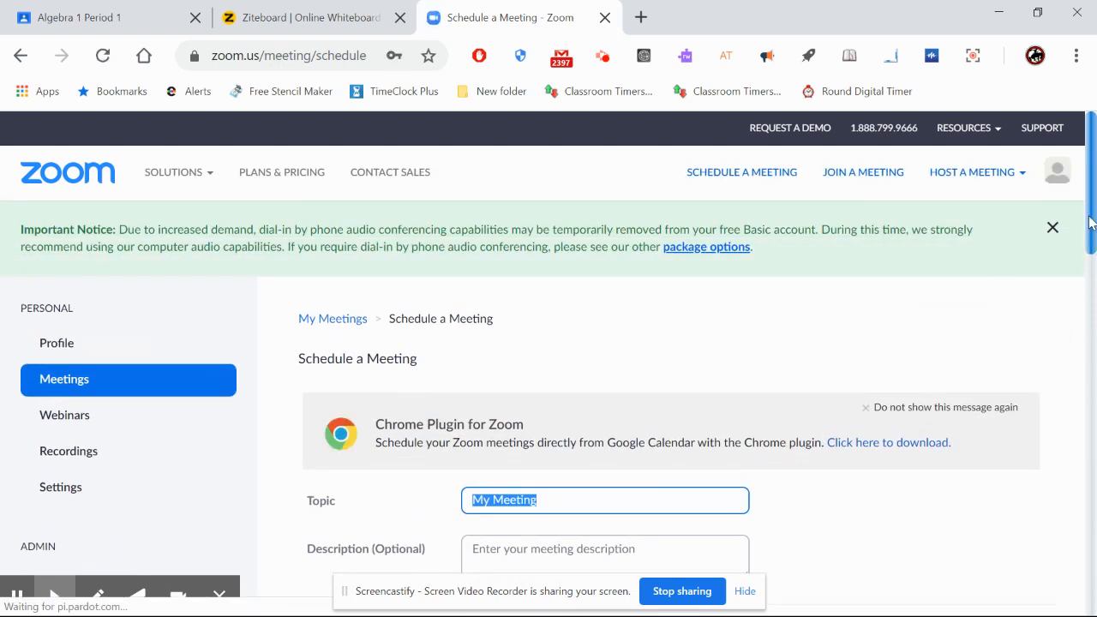
scroll(down, 3)
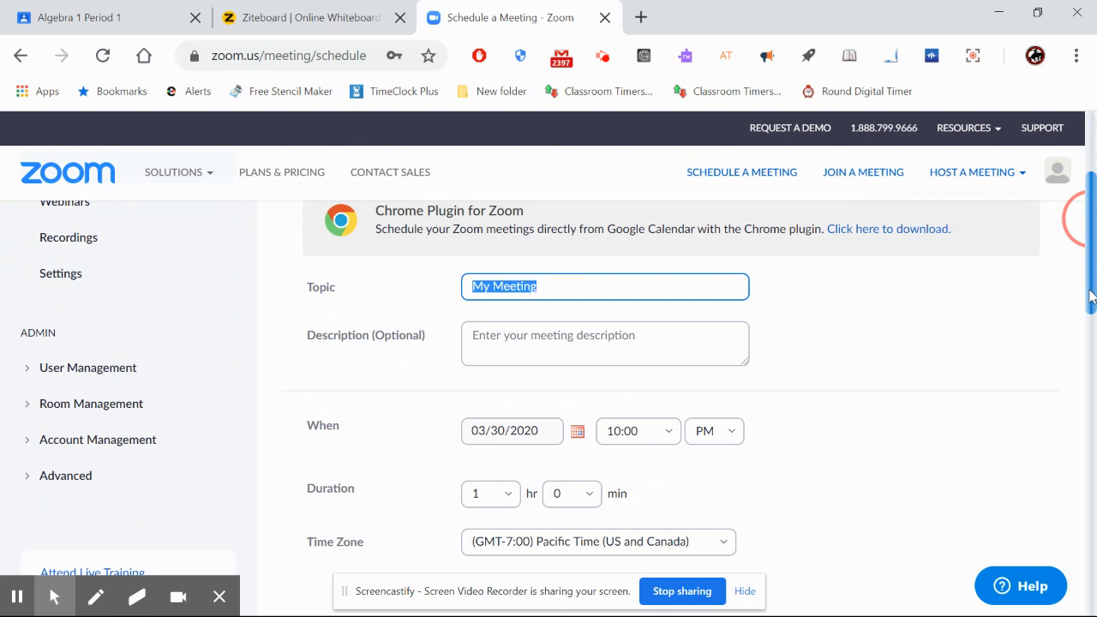
scroll(down, 3)
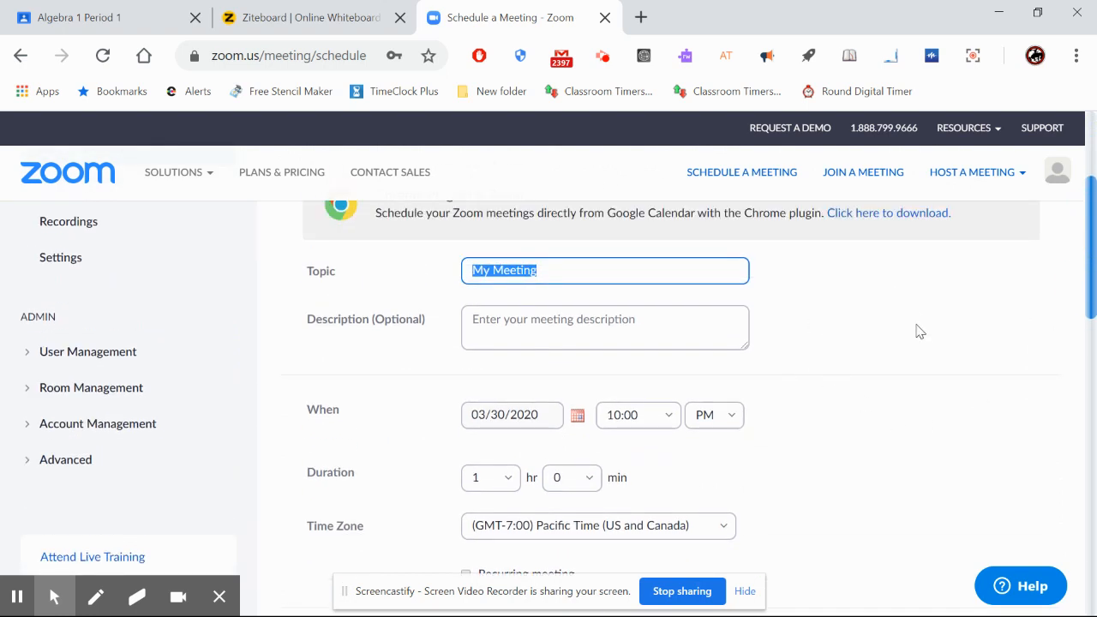
text(dd)
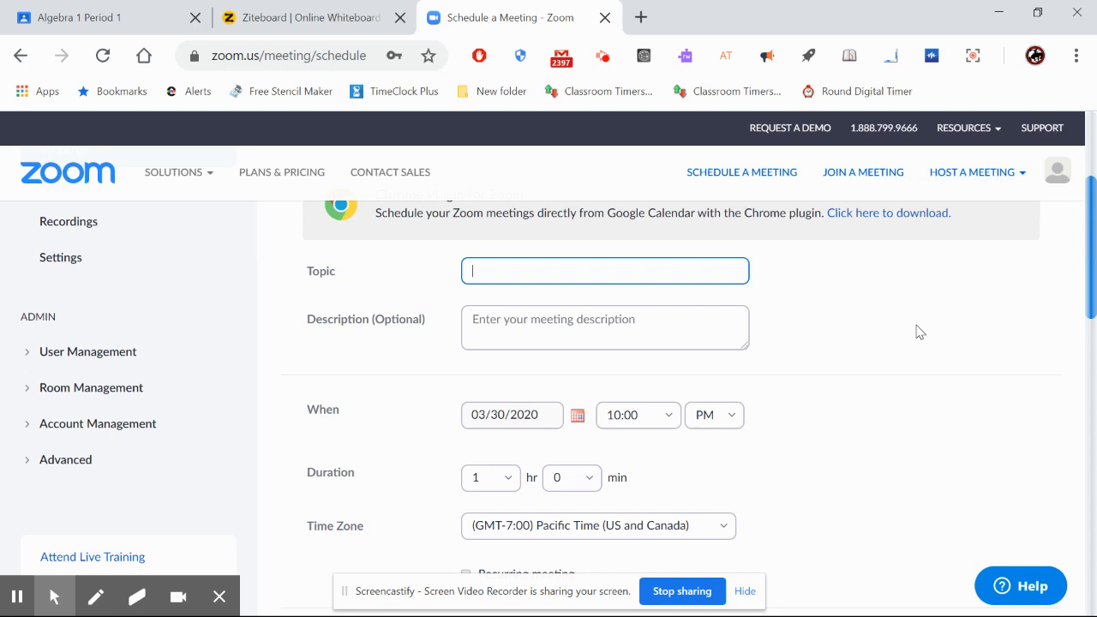
text(Polynomial)
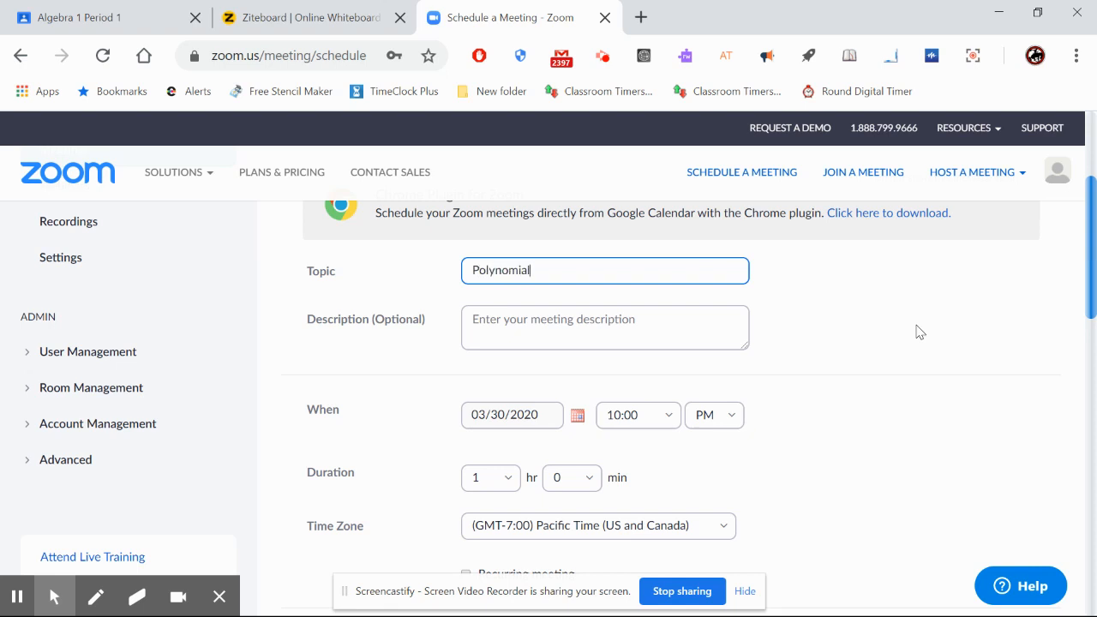
text(s)
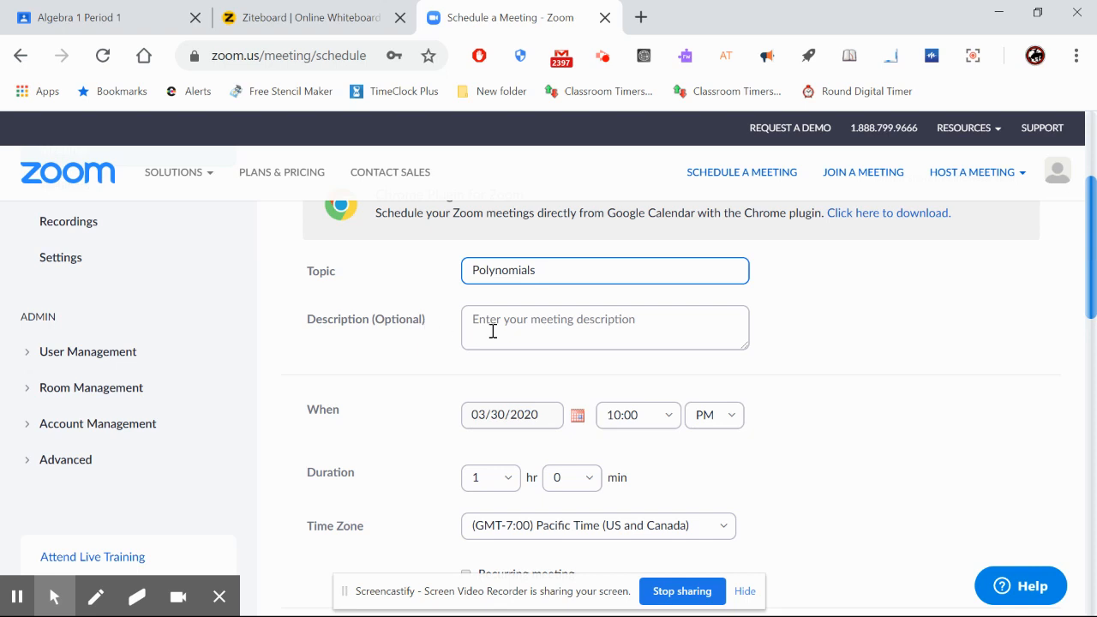
- Enter the meeting description Adding and Subtracting
text(A)
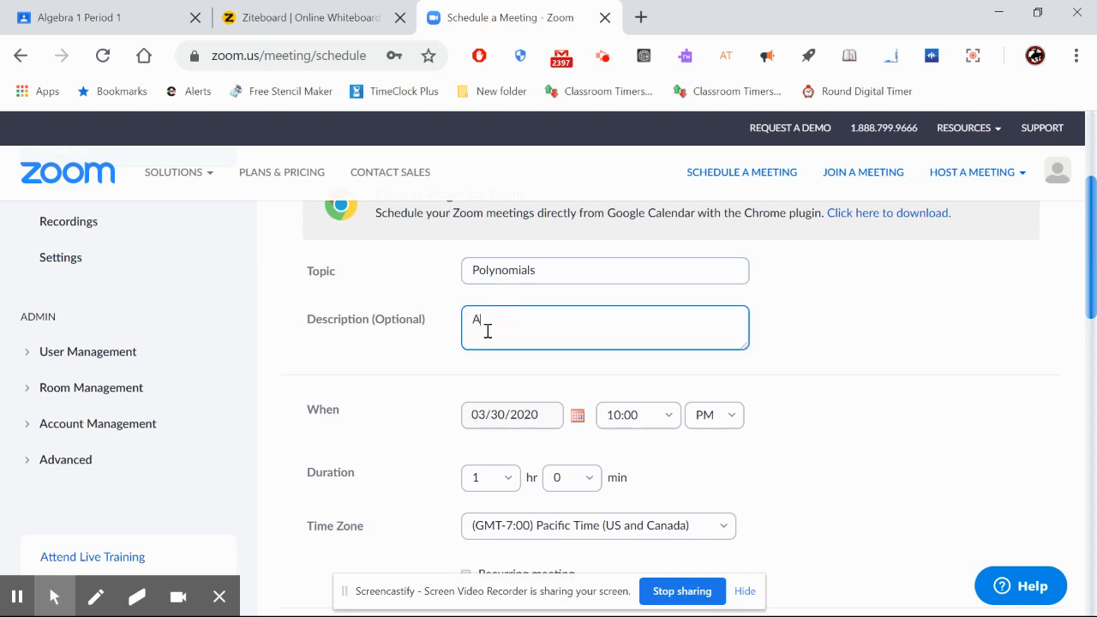
text(Adding a)
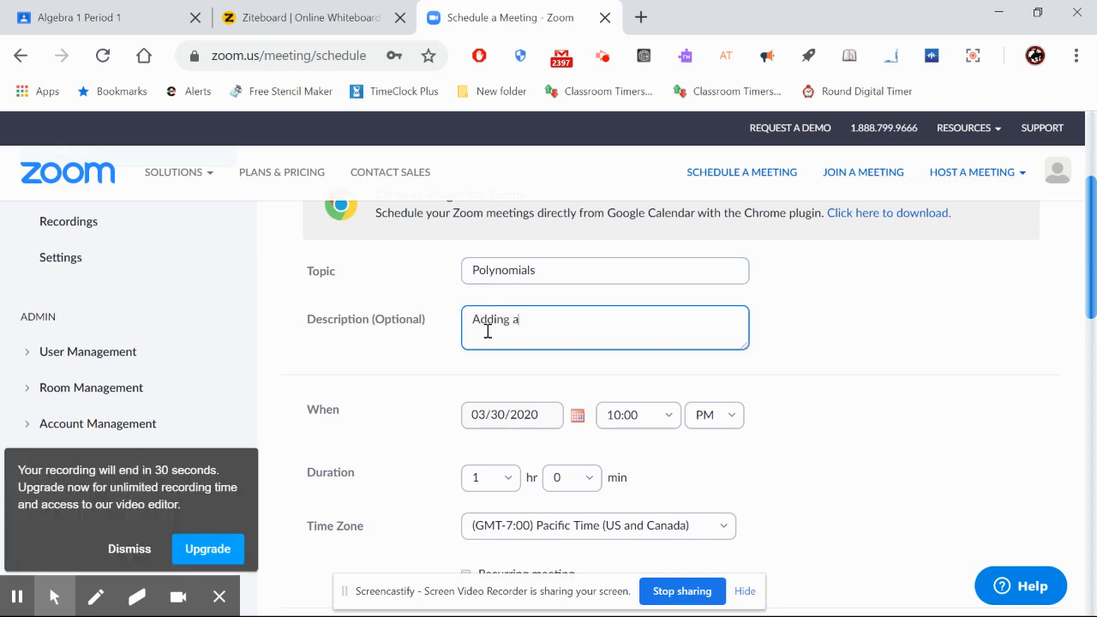
text(nd)
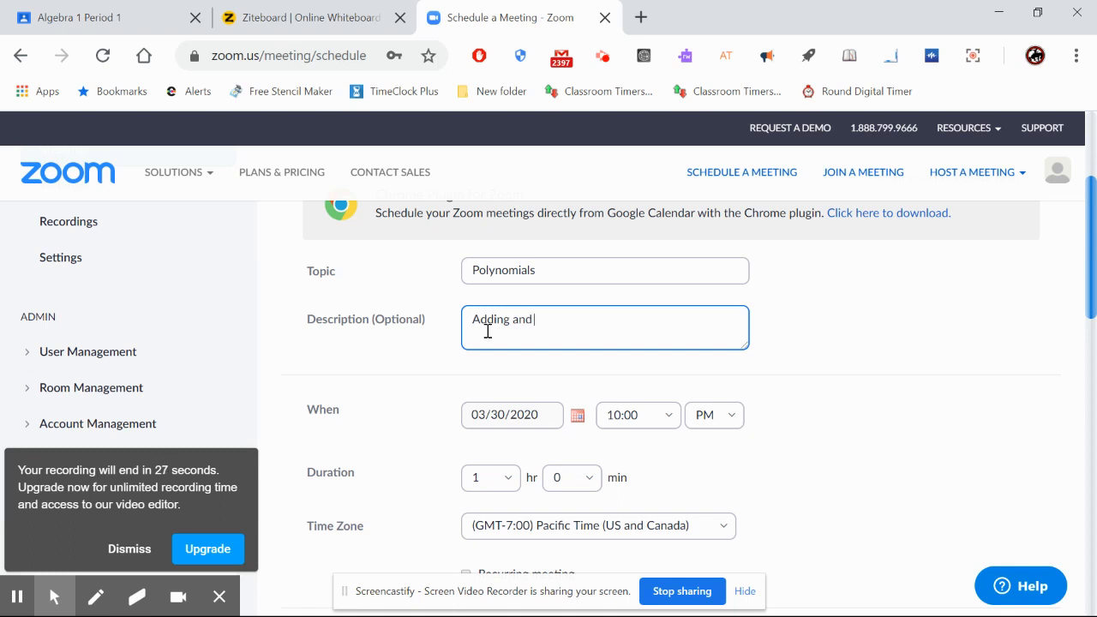
text(Subtrac)
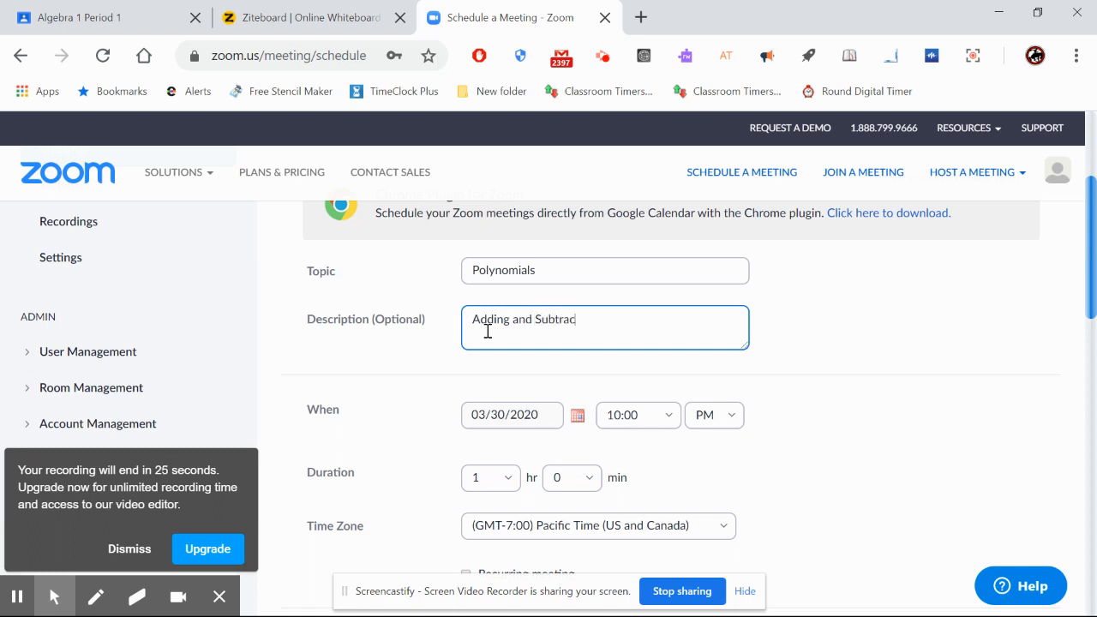
text(ting)
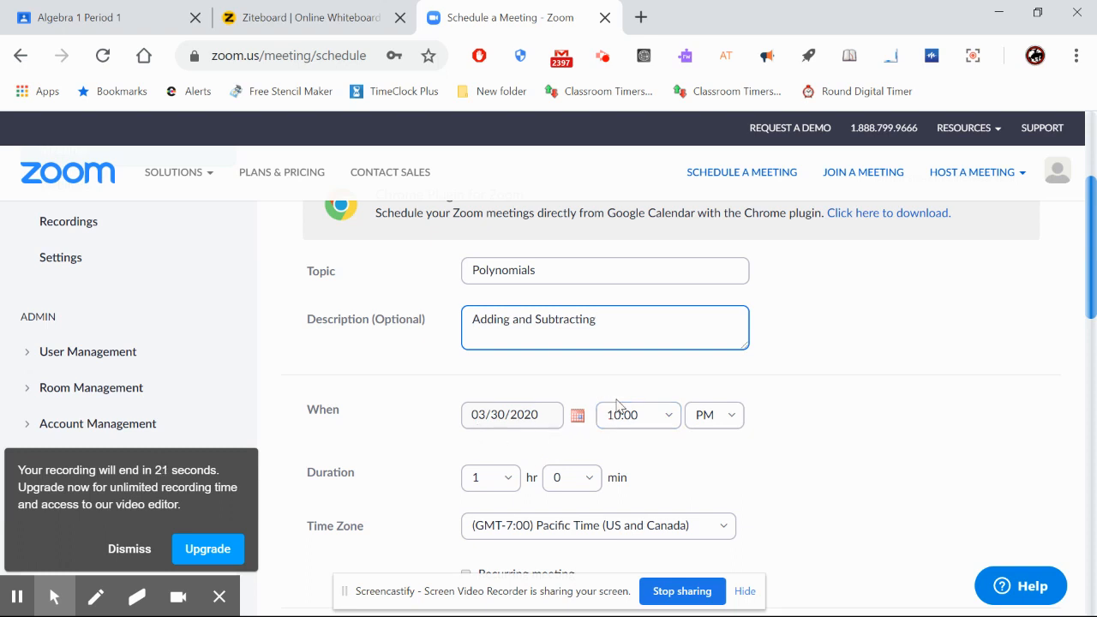
mouse_move(917, 355)
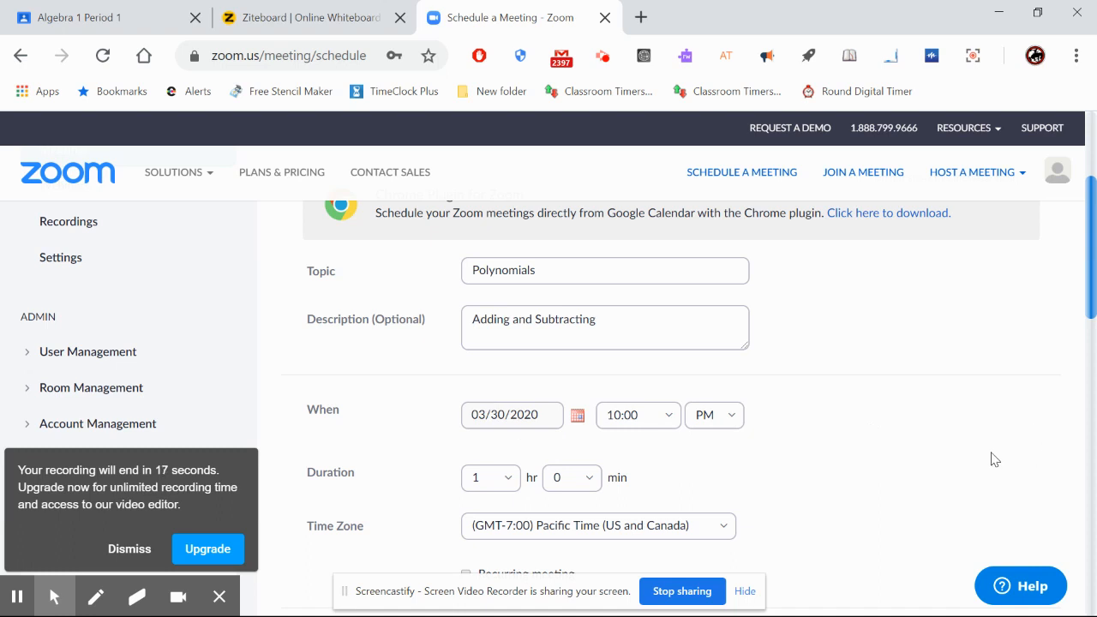
- Save the Polynomials meeting from the bottom of the schedule form
scroll(down, 3)
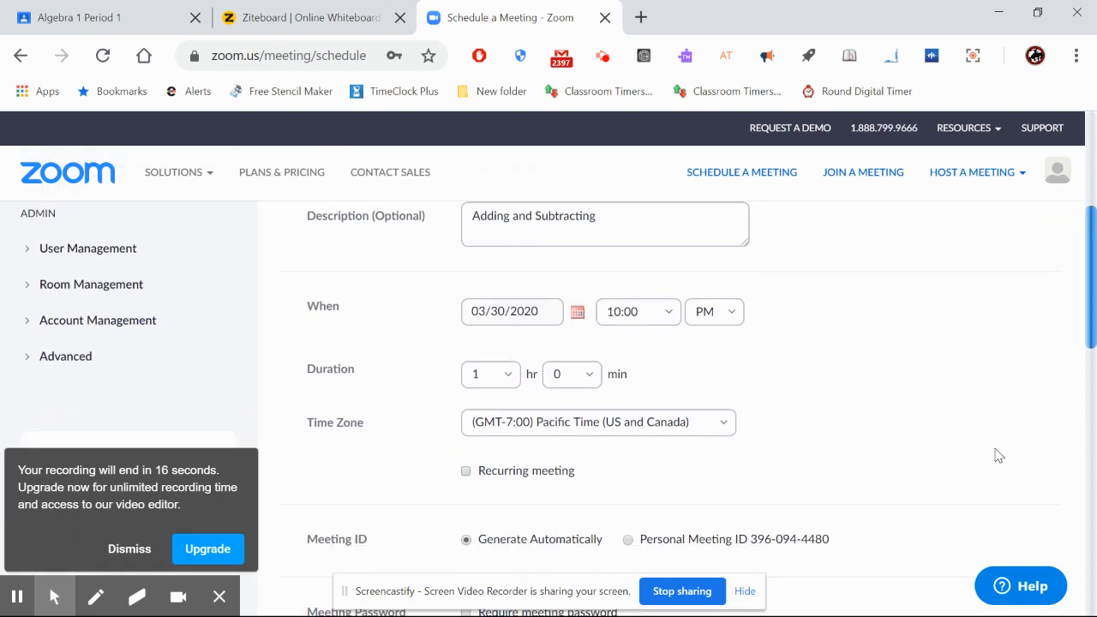
scroll(down, 3)
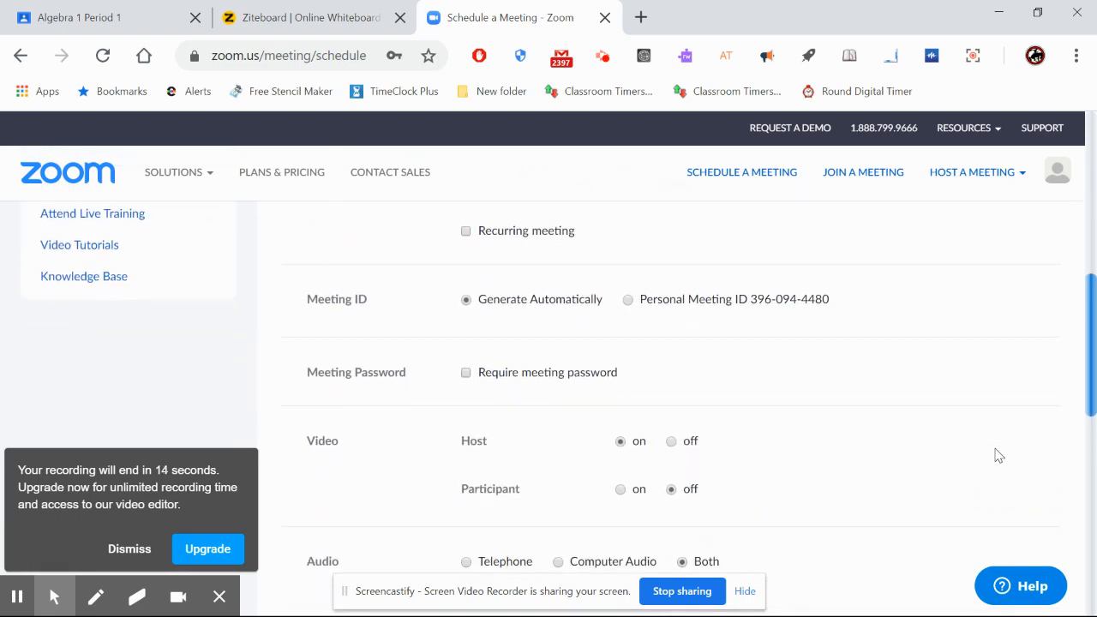
scroll(down, 3)
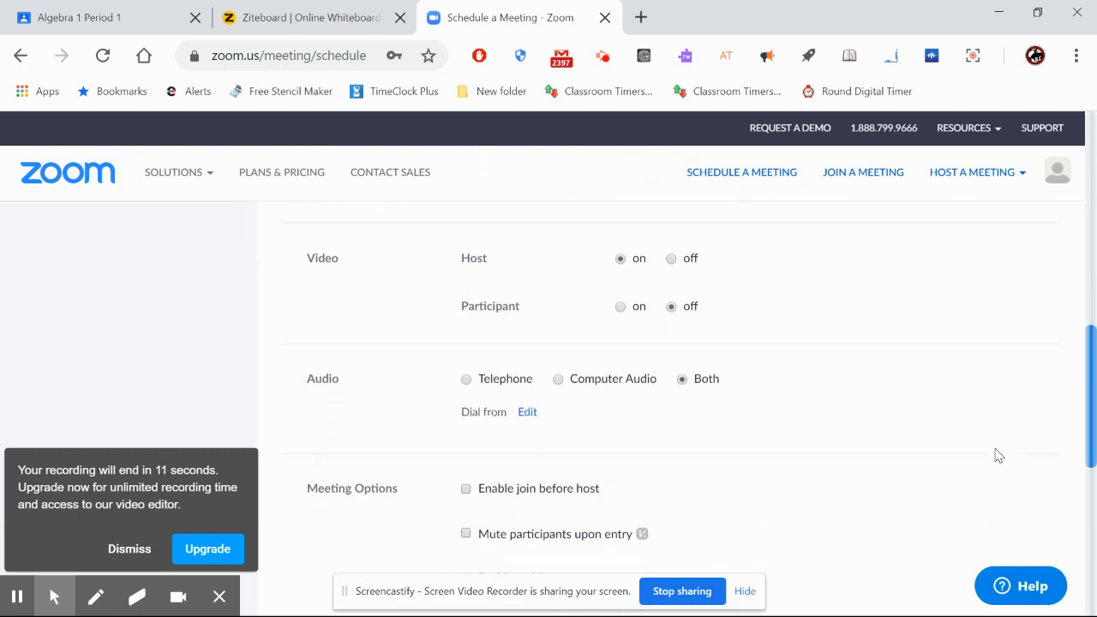
scroll(down, 3)
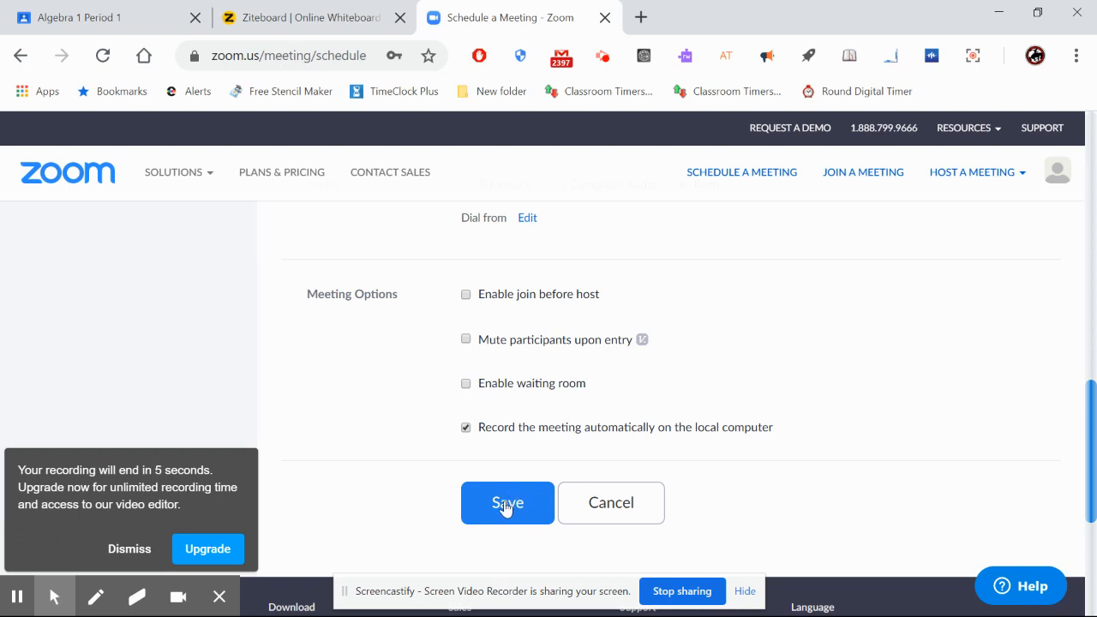
click(508, 504)
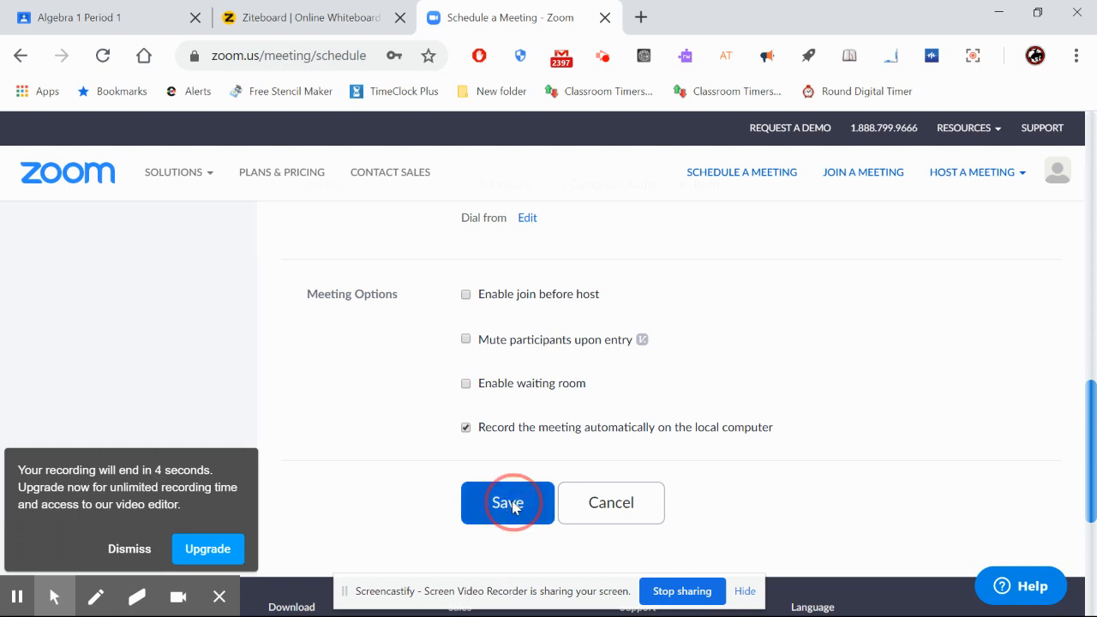
click(508, 504)
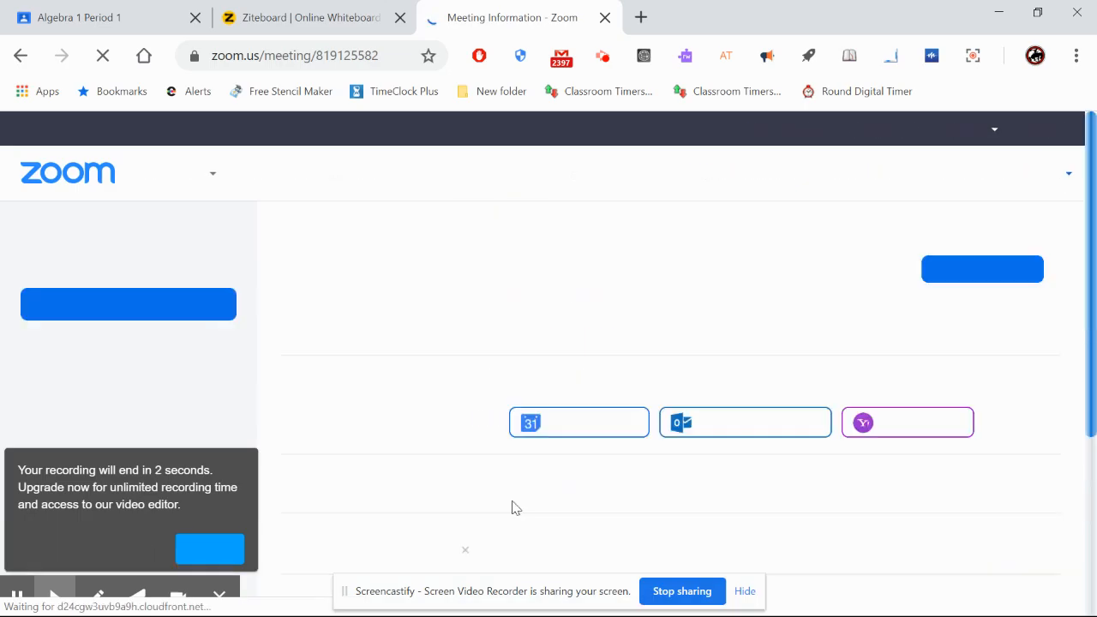